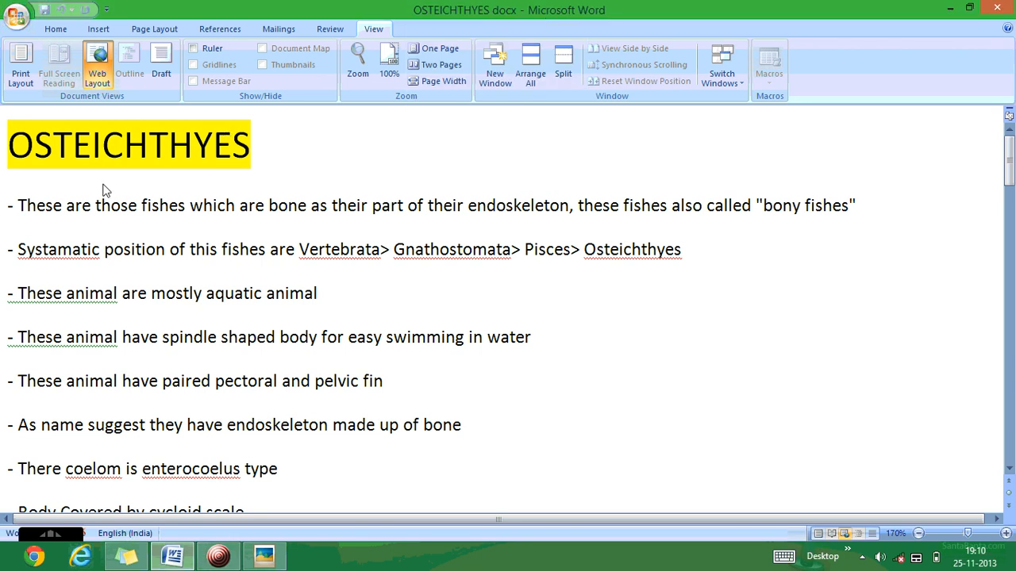
Read and mark the bony fishes definition, systematic position, spindle-shaped body and paired fins lines.
click(95, 206)
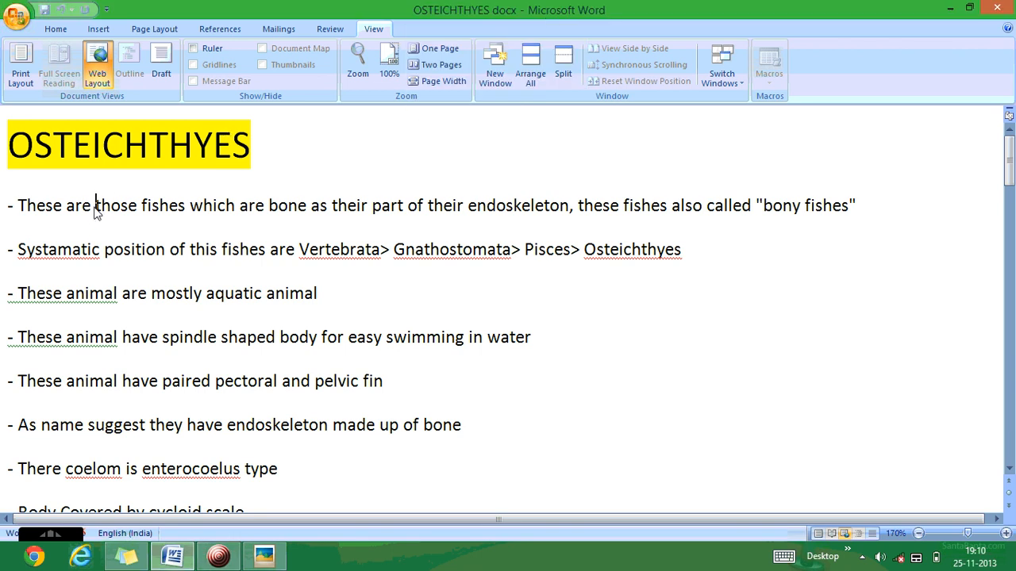
drag(95, 205, 570, 205)
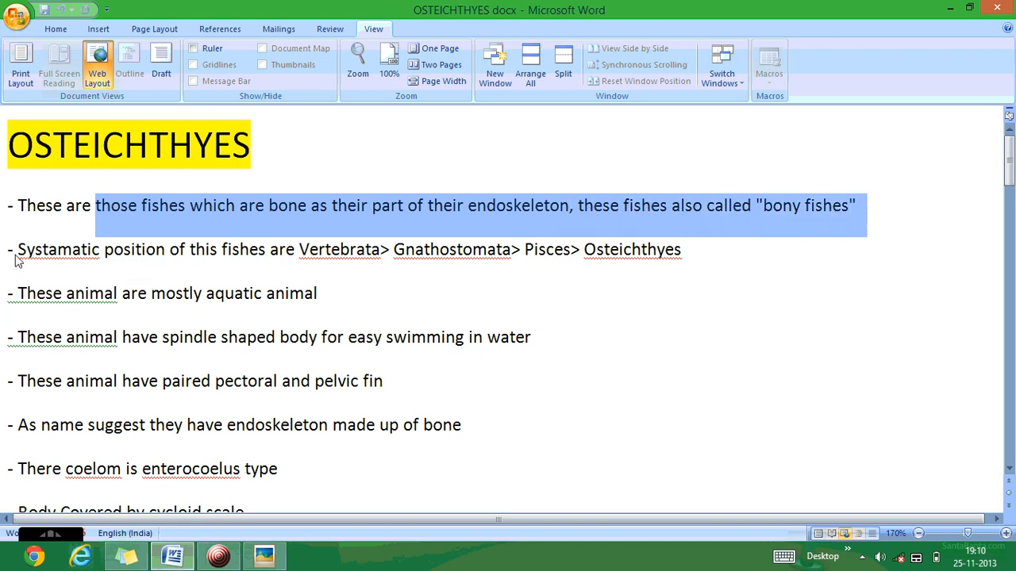
drag(96, 250, 379, 249)
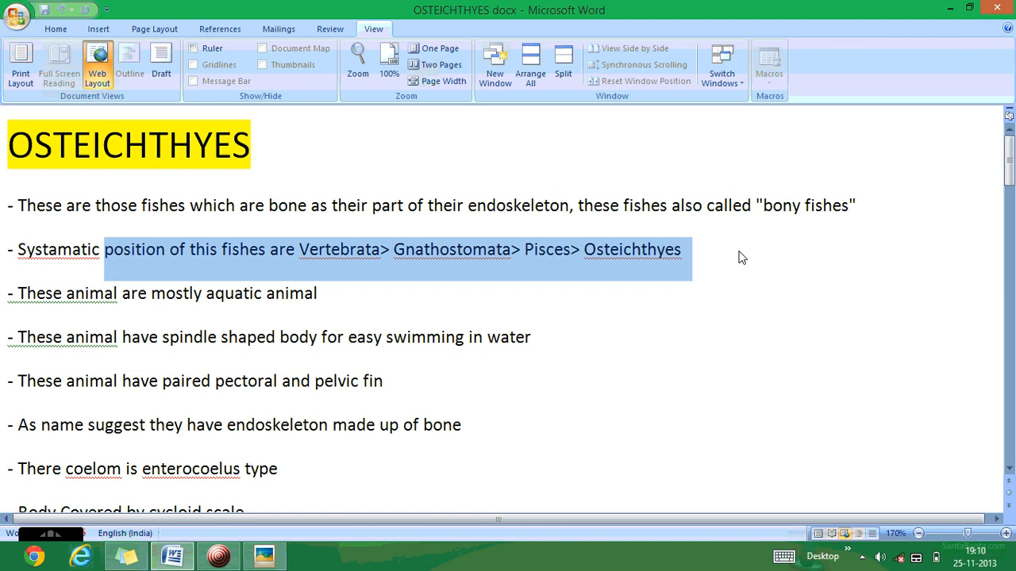
mouse_move(77, 301)
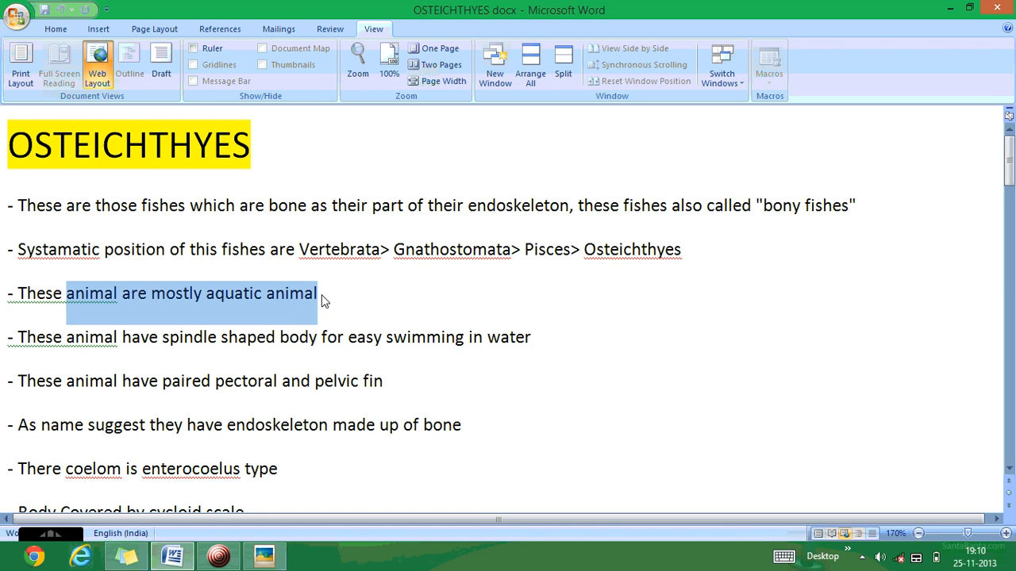
mouse_move(88, 352)
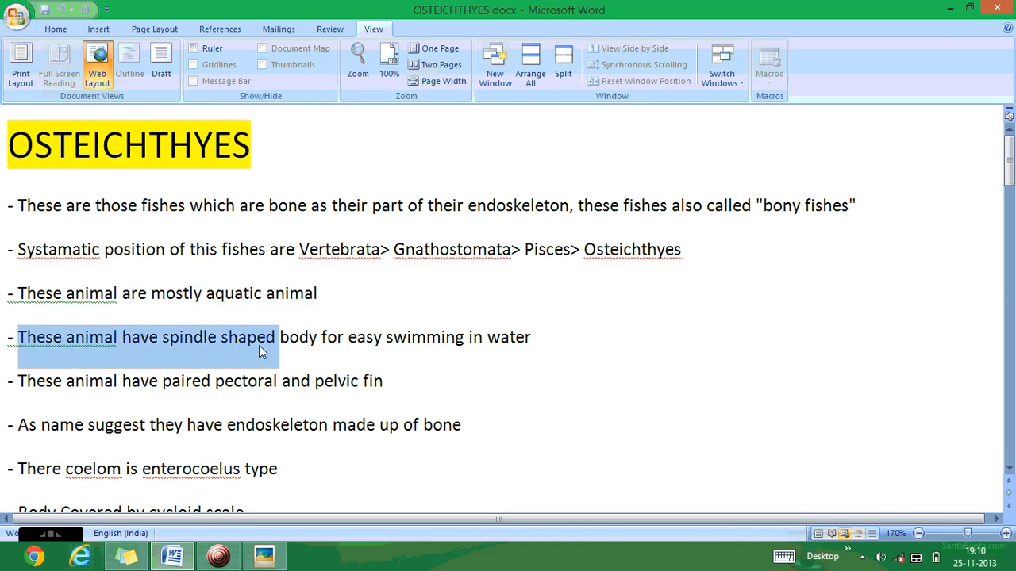
drag(278, 337, 530, 336)
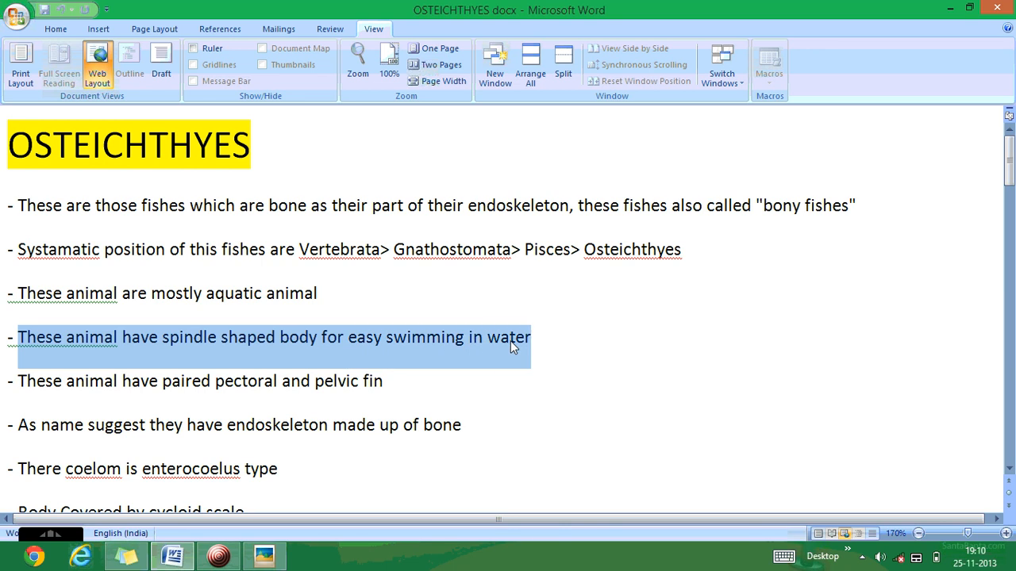
mouse_move(151, 389)
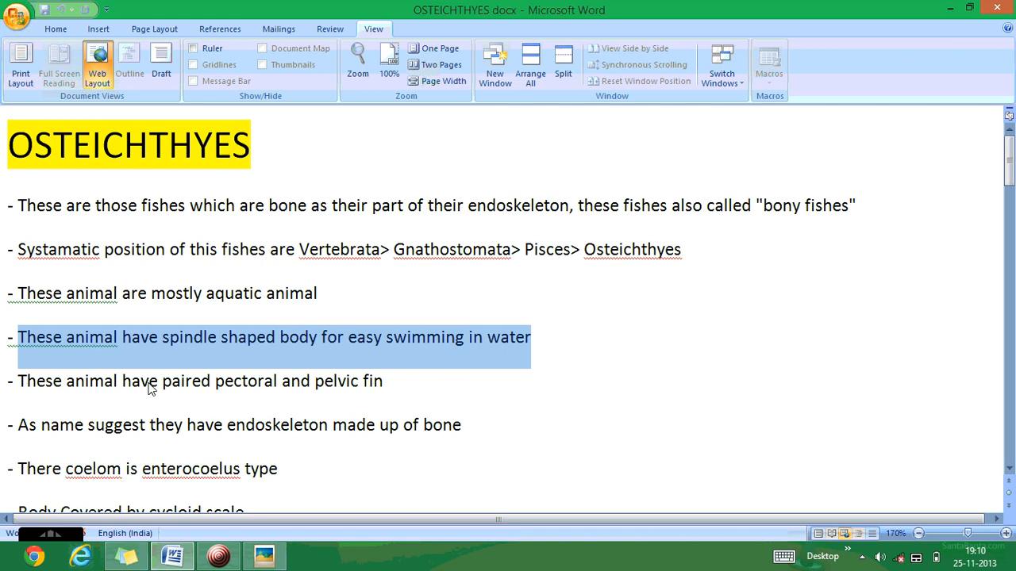
drag(161, 381, 381, 381)
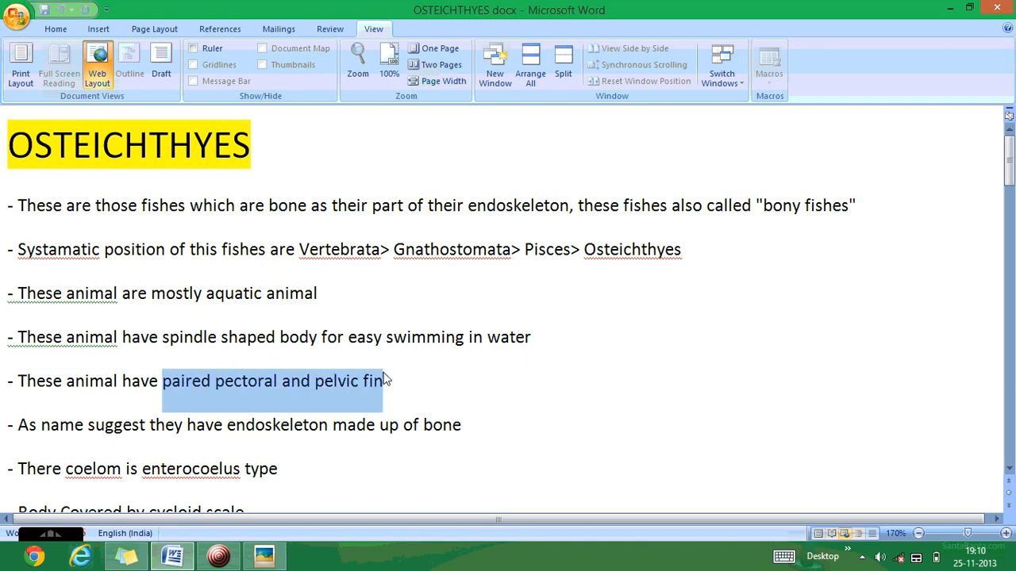
Move down and mark the endoskeleton-made-of-bone and teeth types lines.
scroll(down, 3)
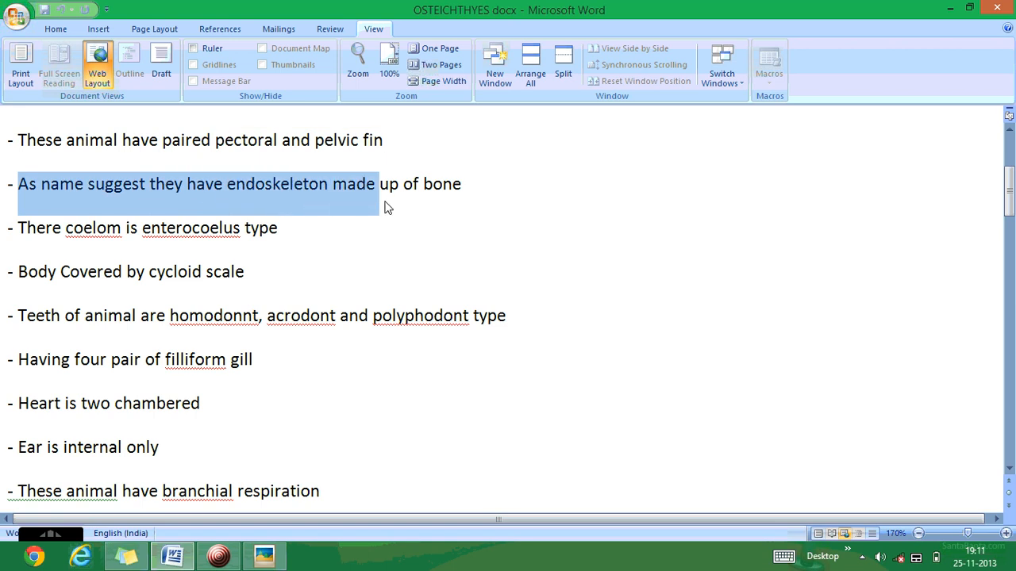
drag(373, 184, 460, 184)
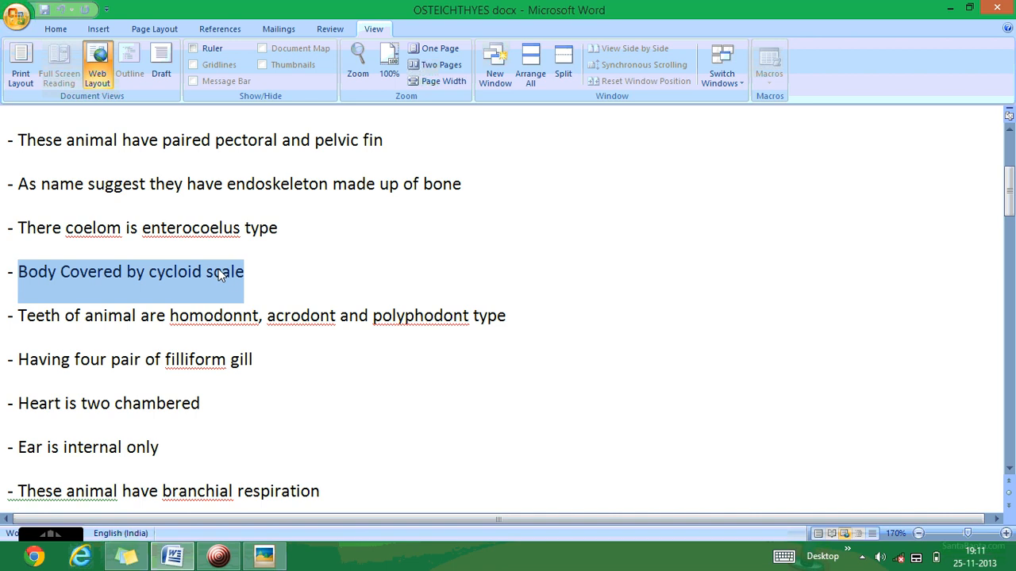
mouse_move(22, 333)
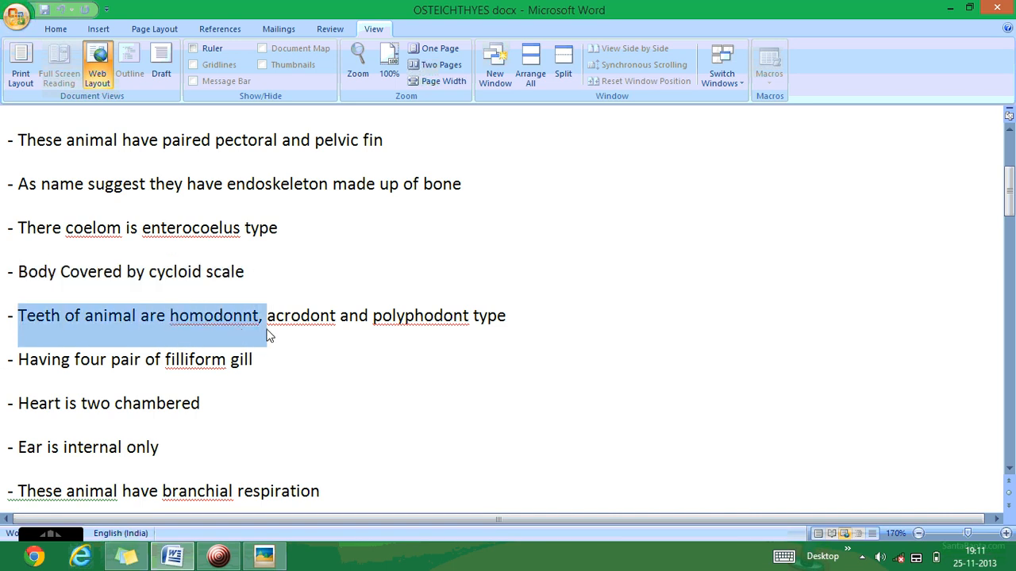
drag(262, 316, 468, 316)
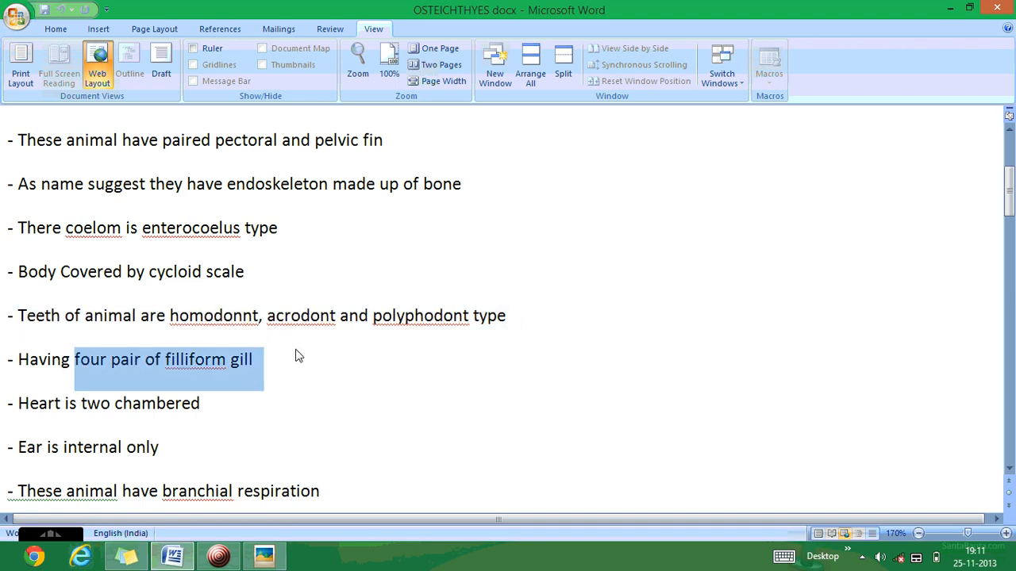
mouse_move(24, 406)
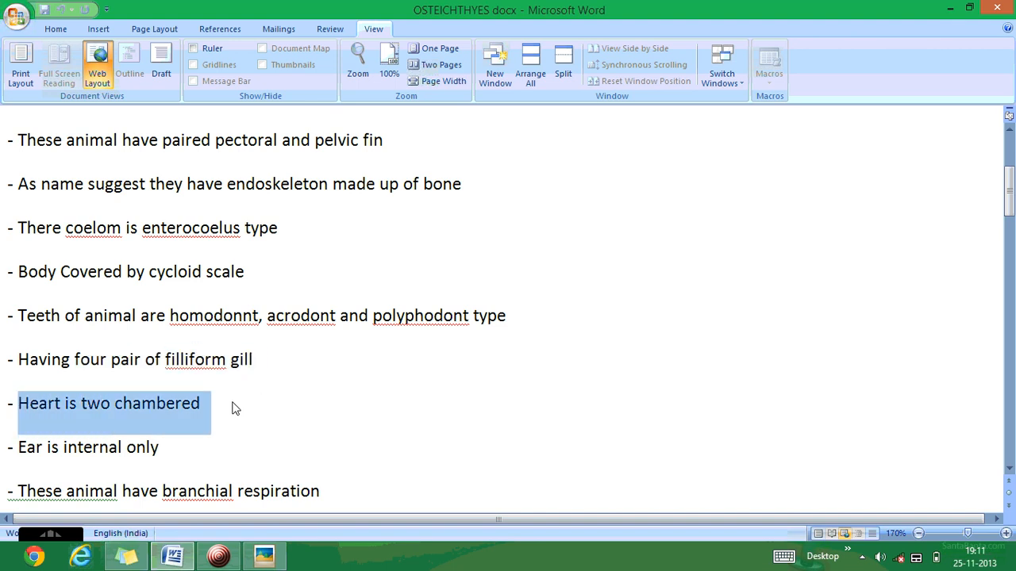
Move further down the list and mark the ear/respiration and oviparous animal lines.
scroll(down, 3)
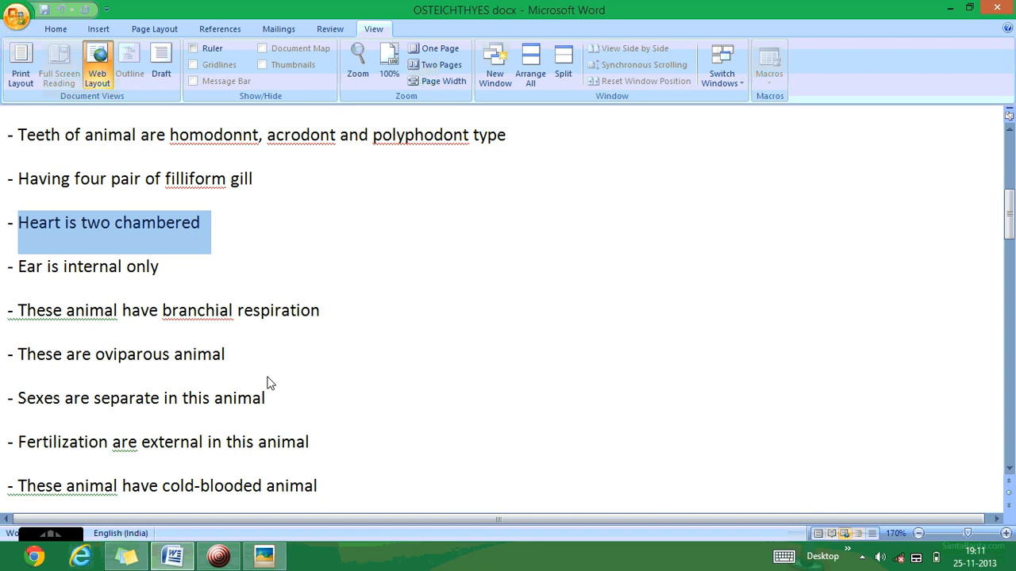
scroll(down, 3)
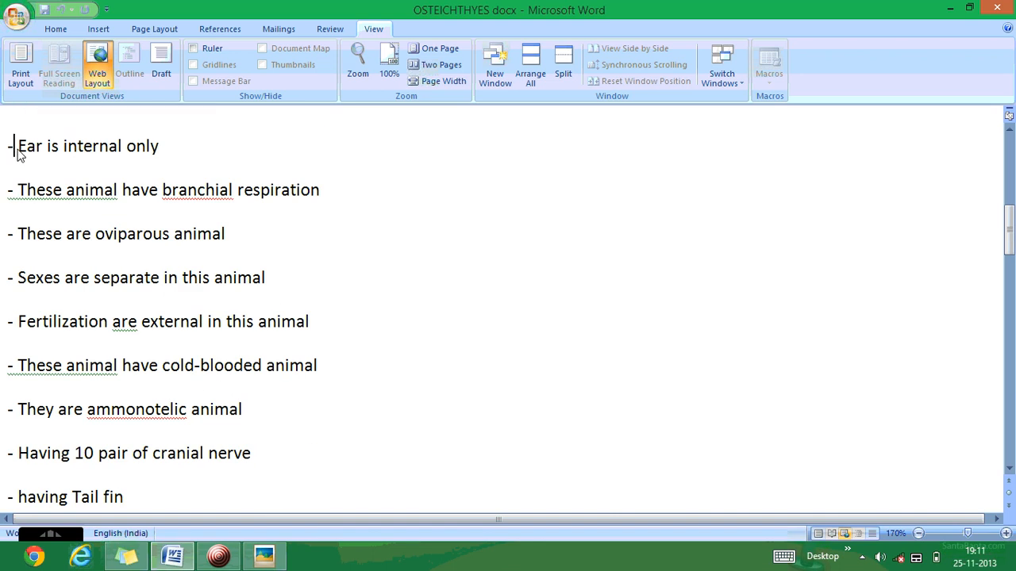
drag(13, 146, 159, 162)
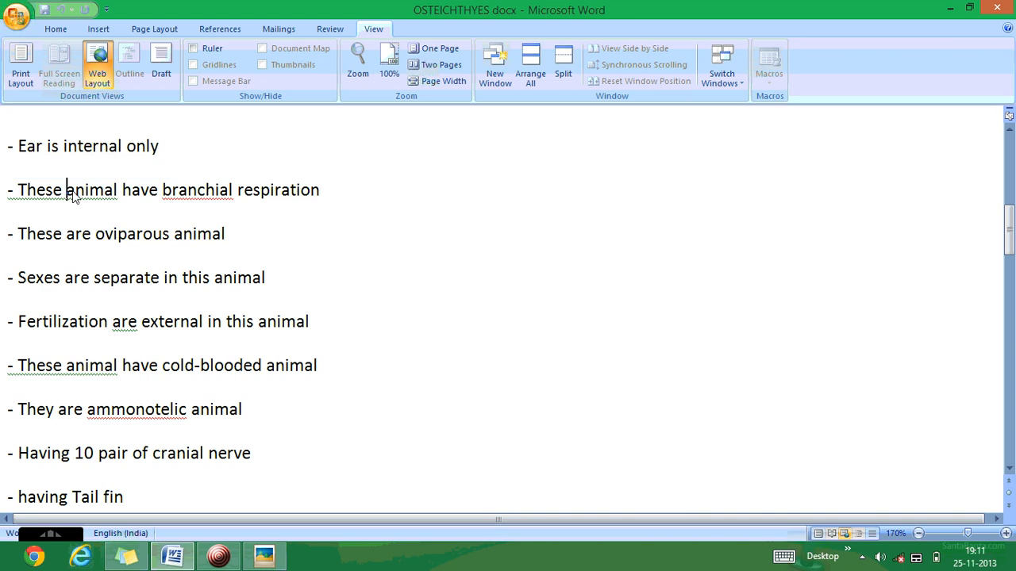
drag(66, 190, 321, 191)
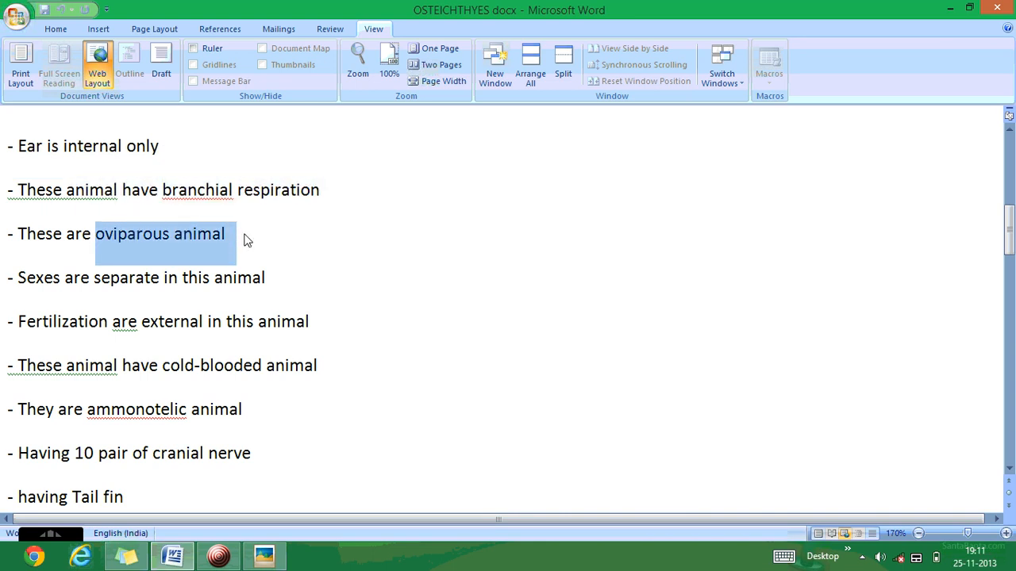
mouse_move(198, 255)
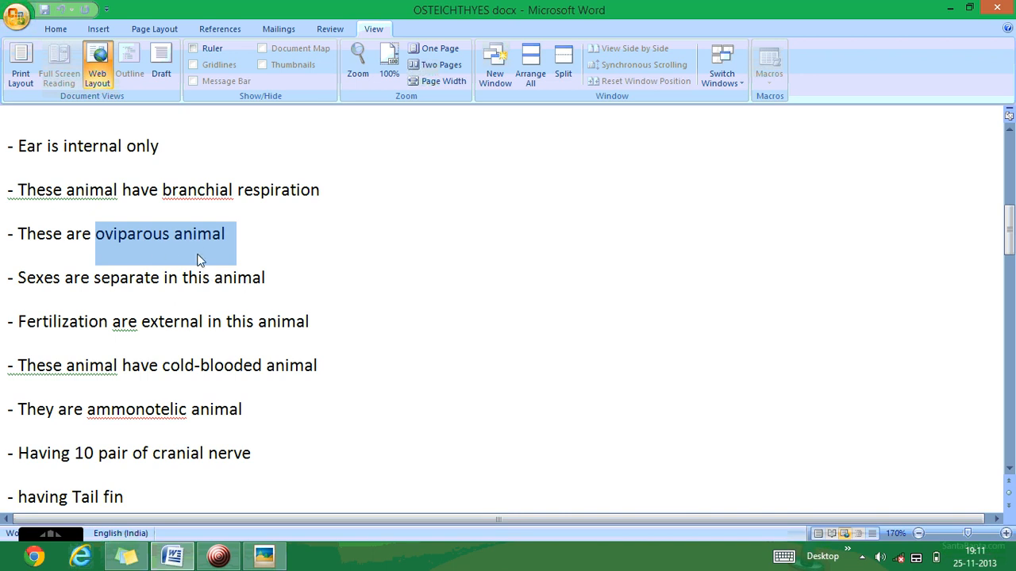
click(22, 278)
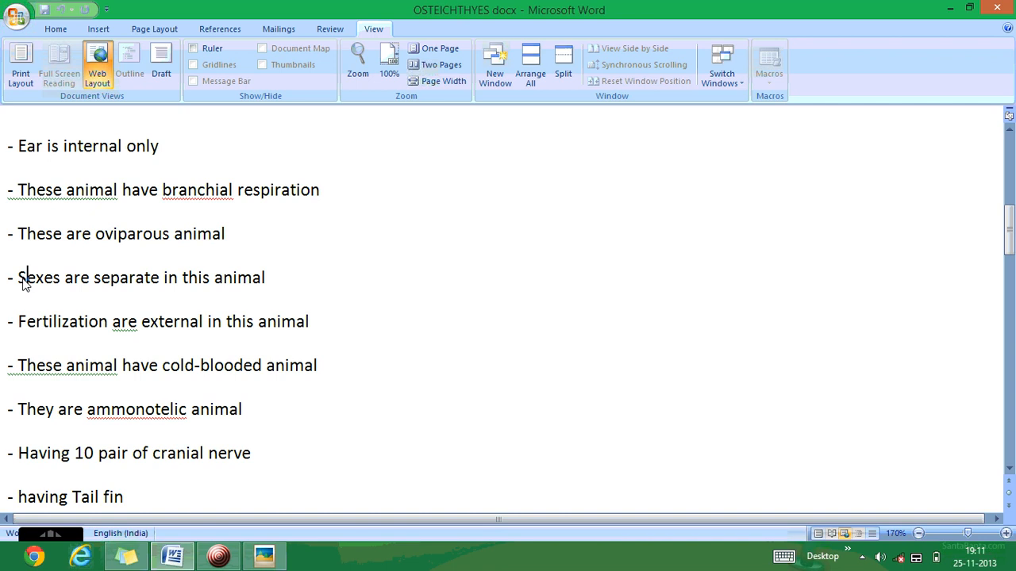
Mark the external fertilization and ammonotelic animal lines, reaching the Special Character heading.
drag(17, 277, 266, 278)
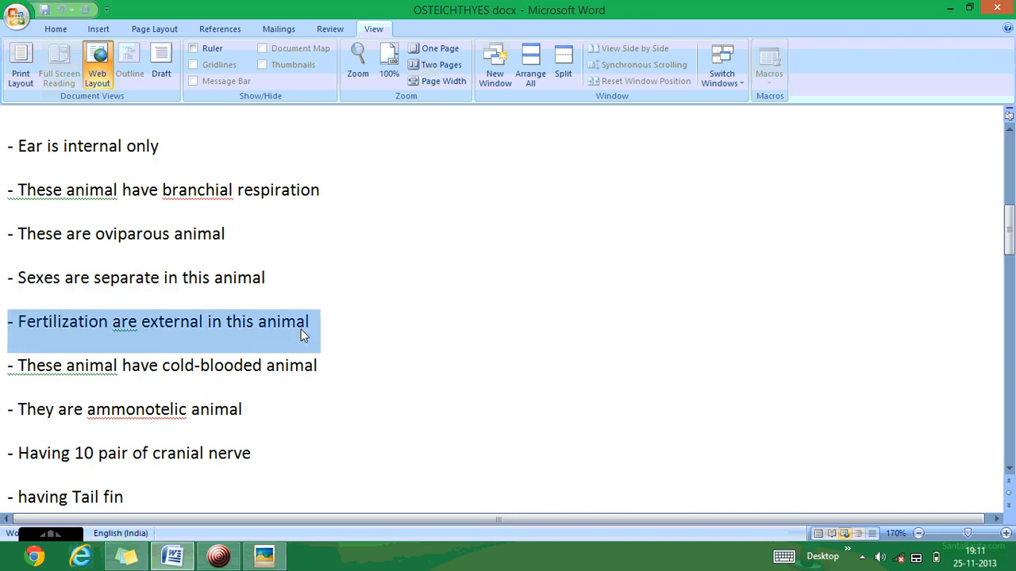
mouse_move(241, 357)
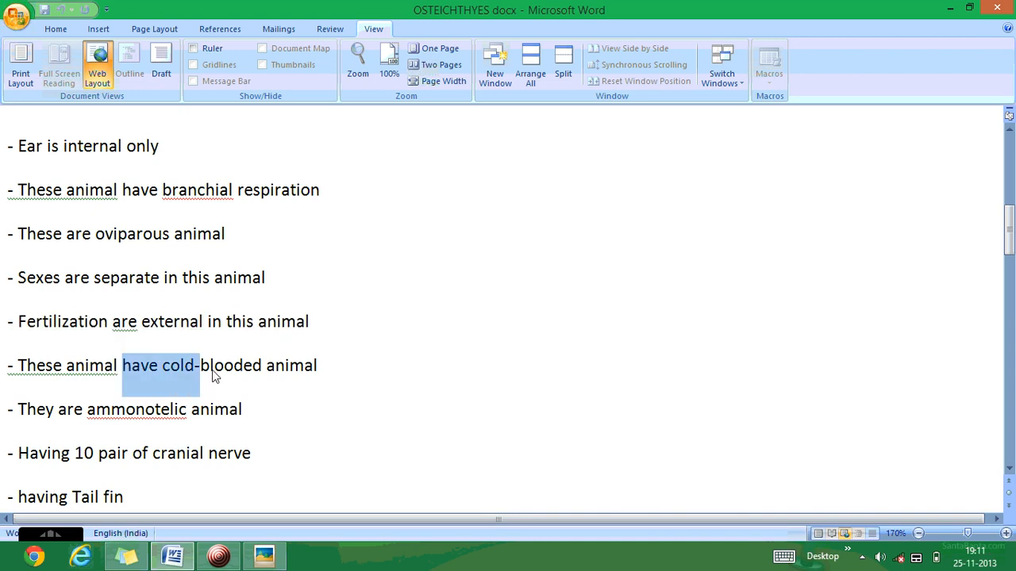
drag(214, 375, 346, 389)
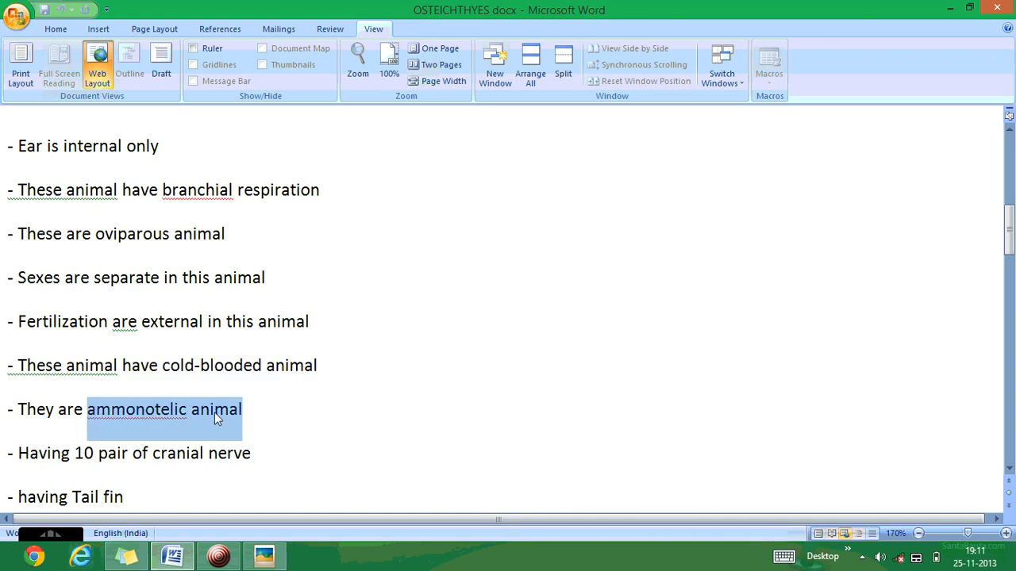
scroll(down, 3)
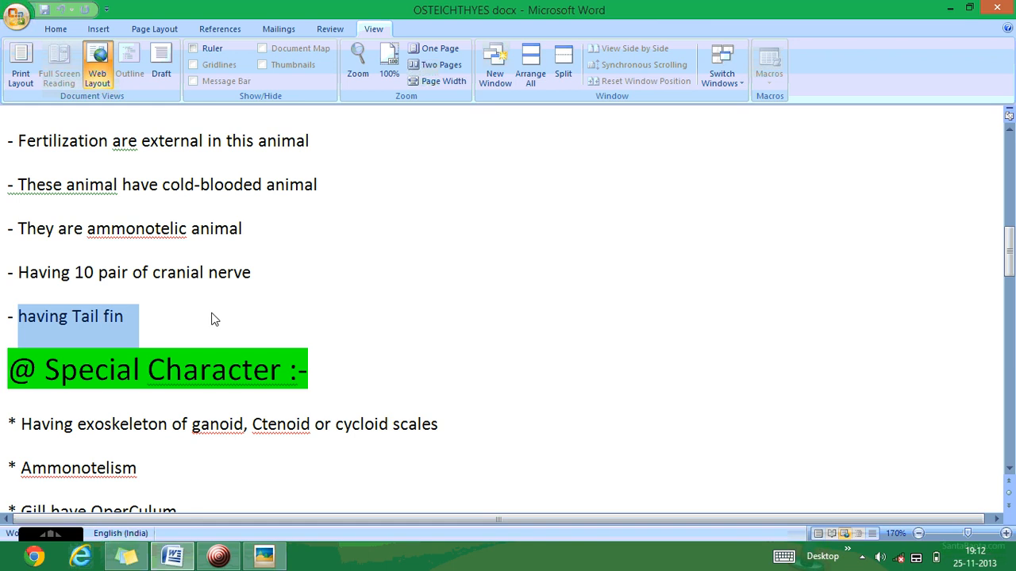
scroll(down, 3)
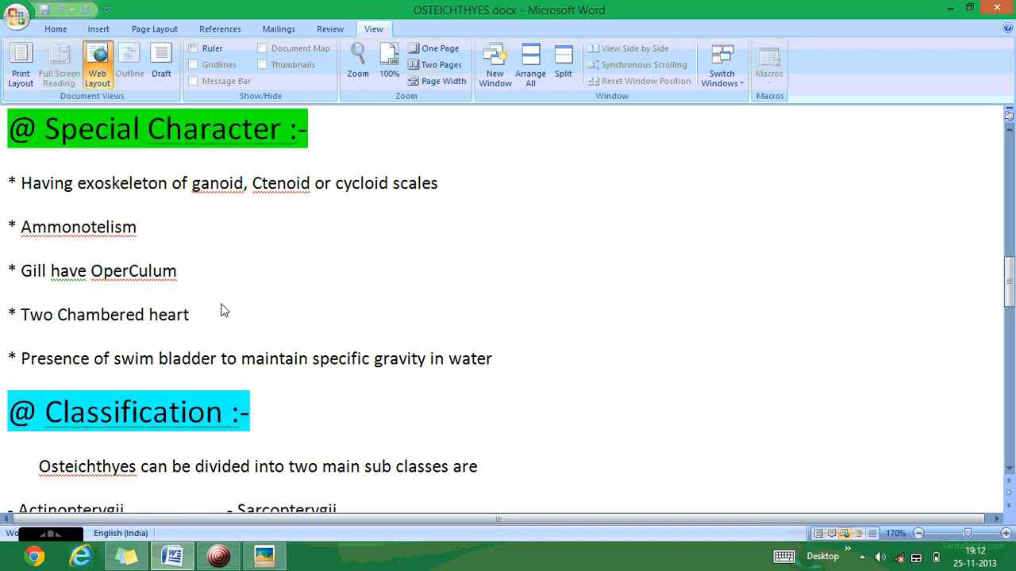
mouse_move(83, 184)
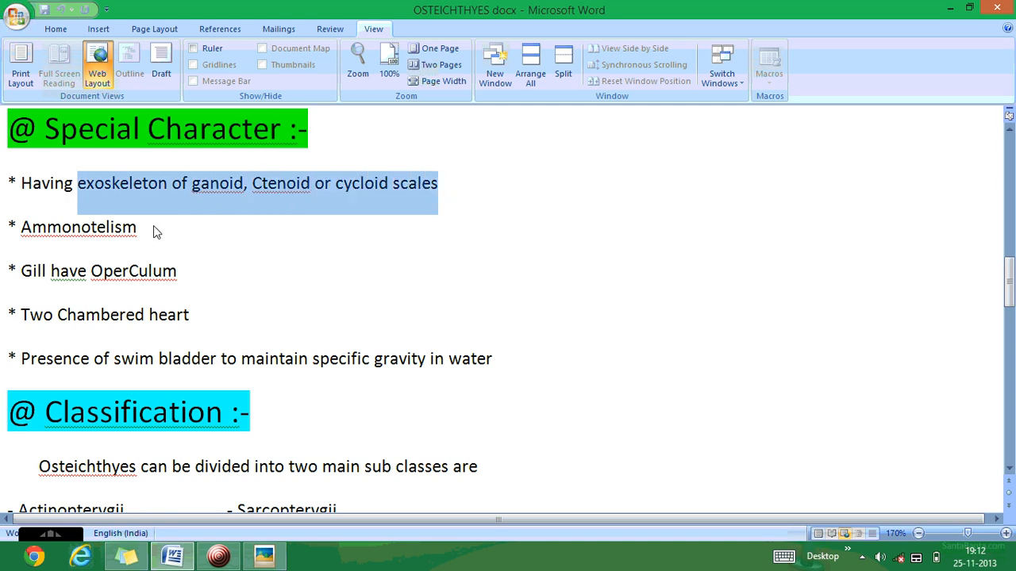
mouse_move(189, 209)
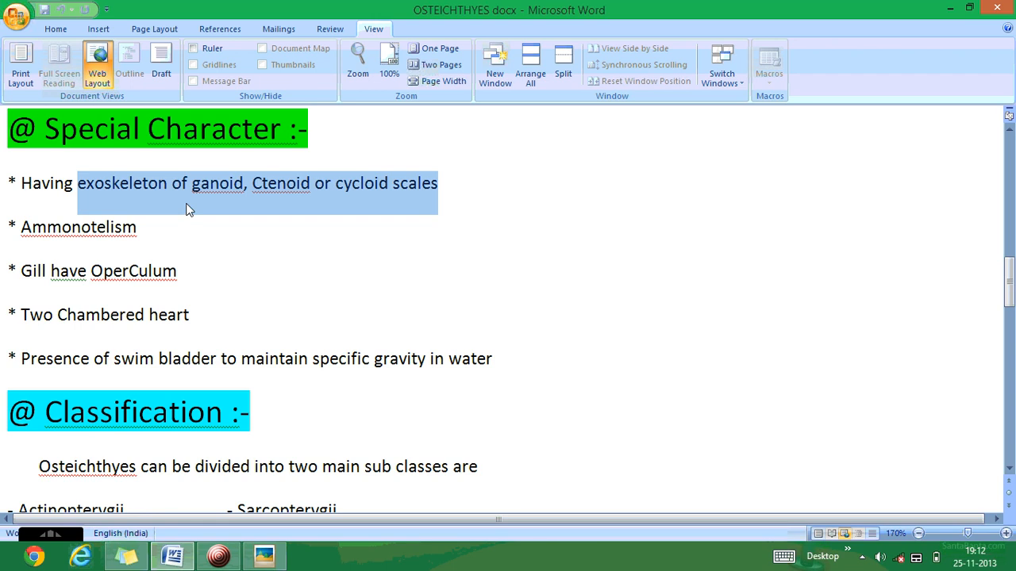
mouse_move(131, 265)
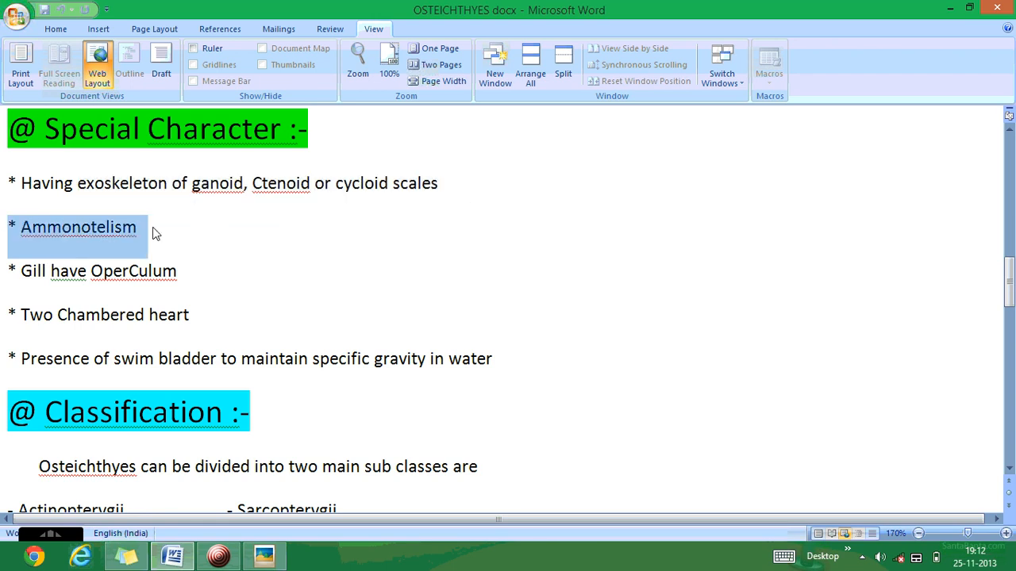
mouse_move(25, 276)
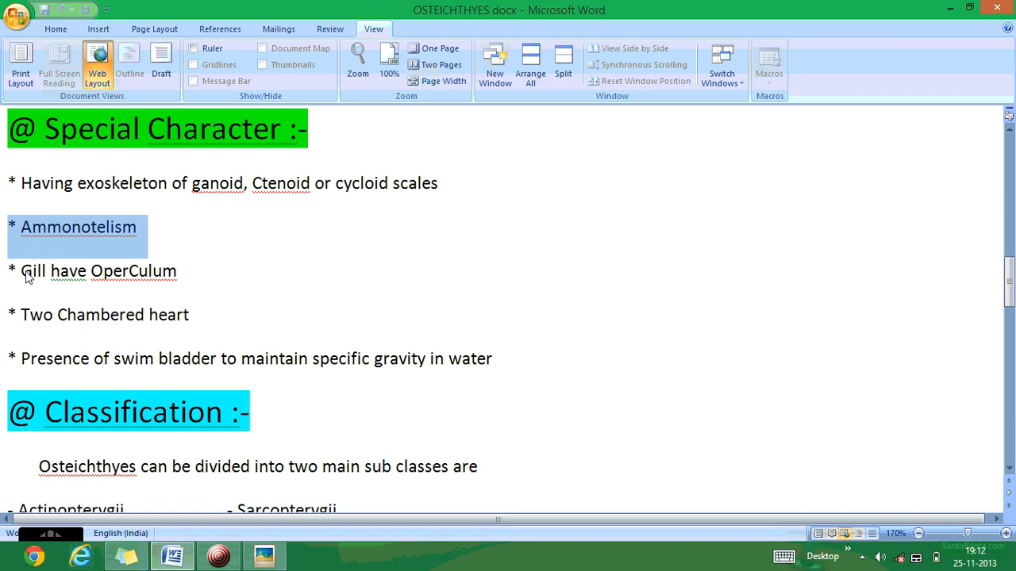
click(99, 271)
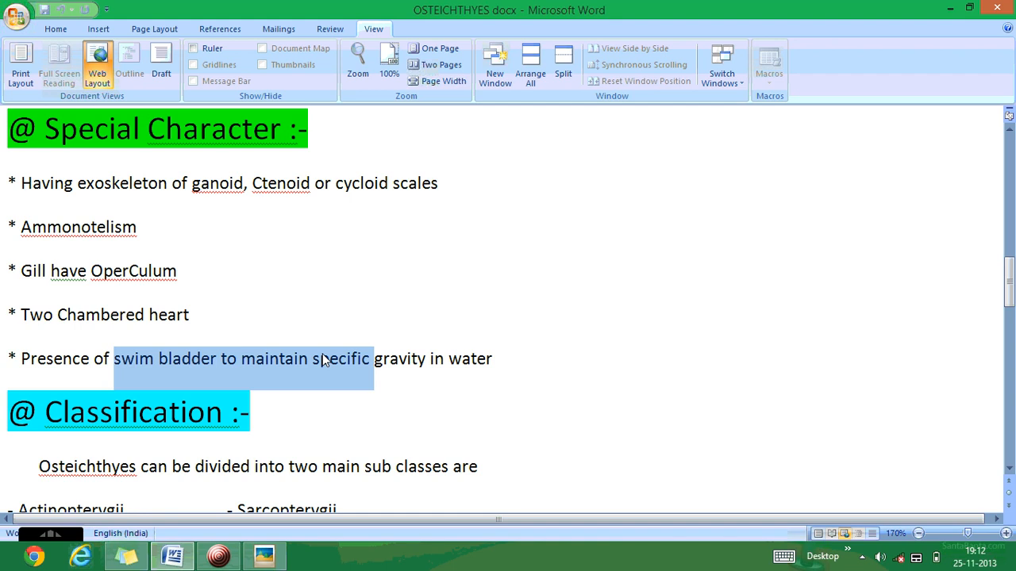
drag(325, 359, 508, 359)
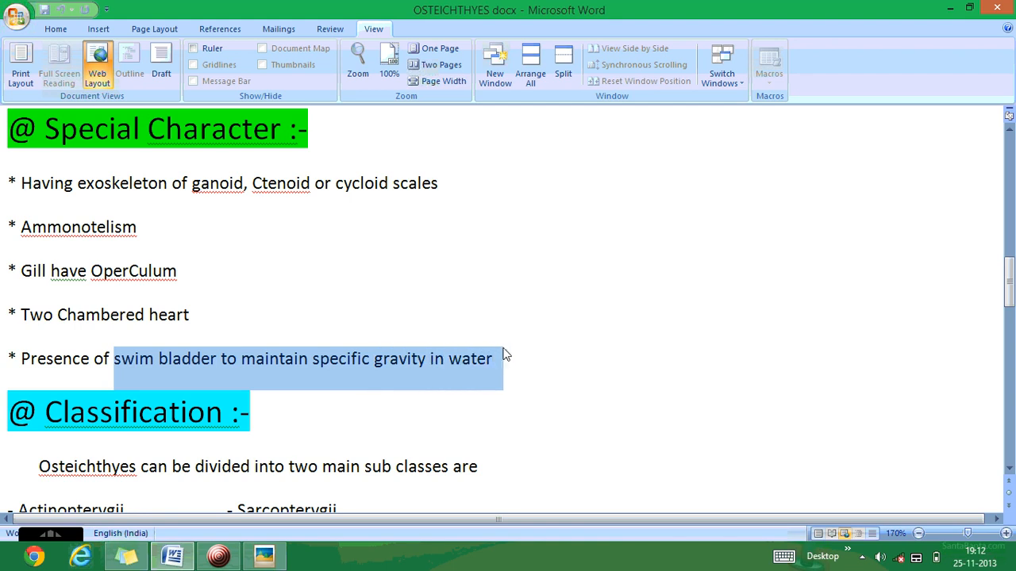
mouse_move(498, 353)
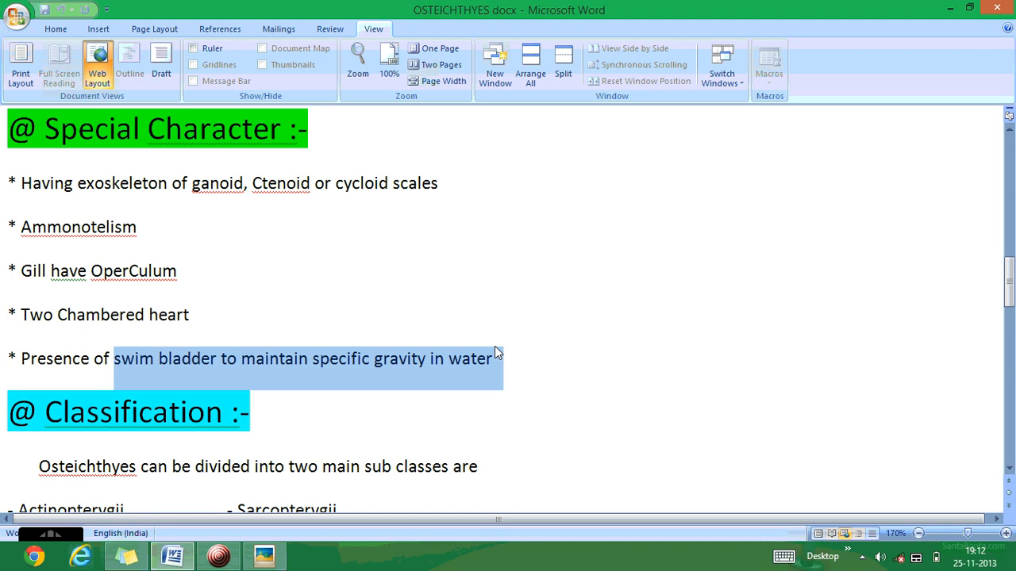
scroll(down, 3)
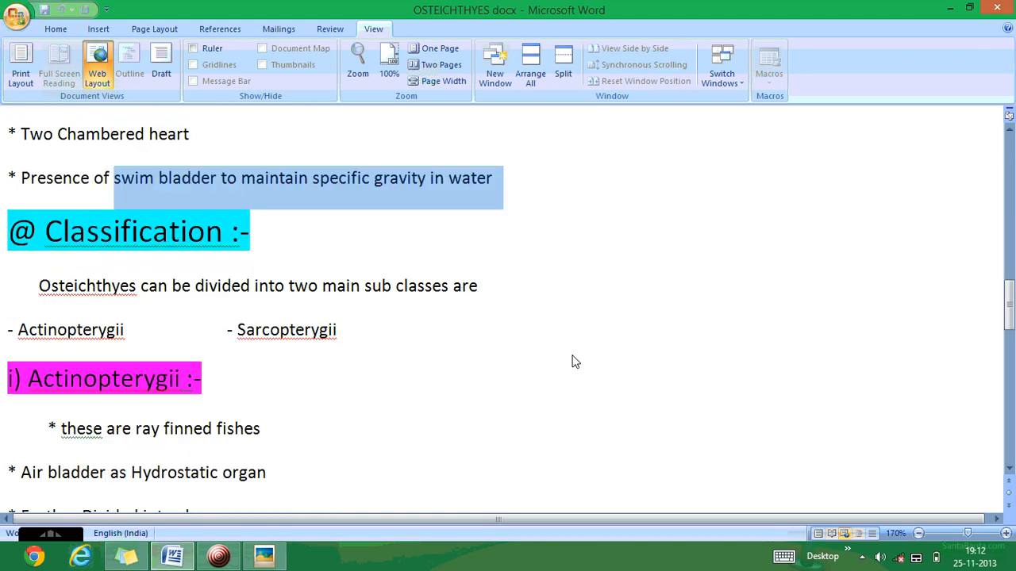
scroll(down, 3)
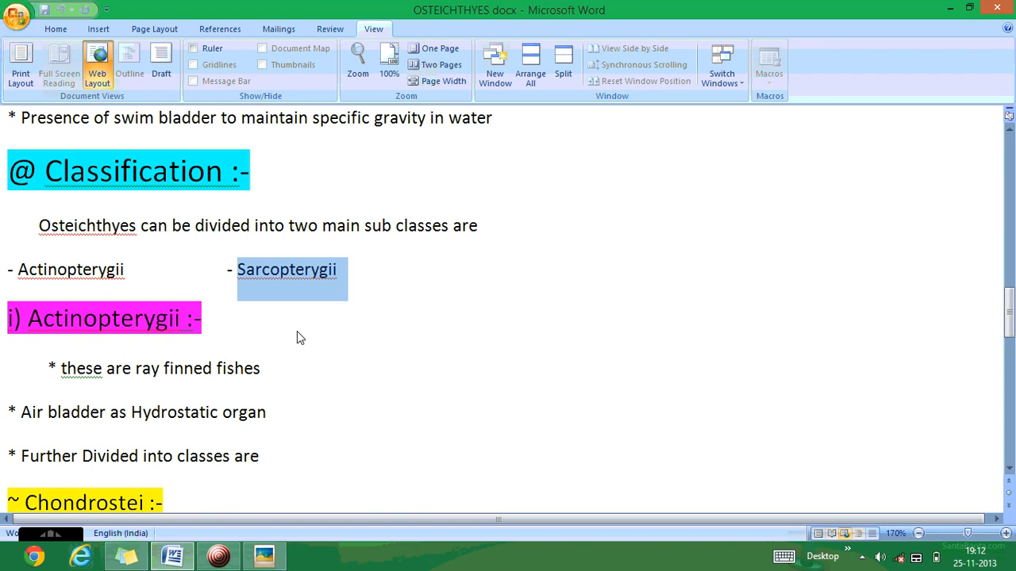
scroll(down, 3)
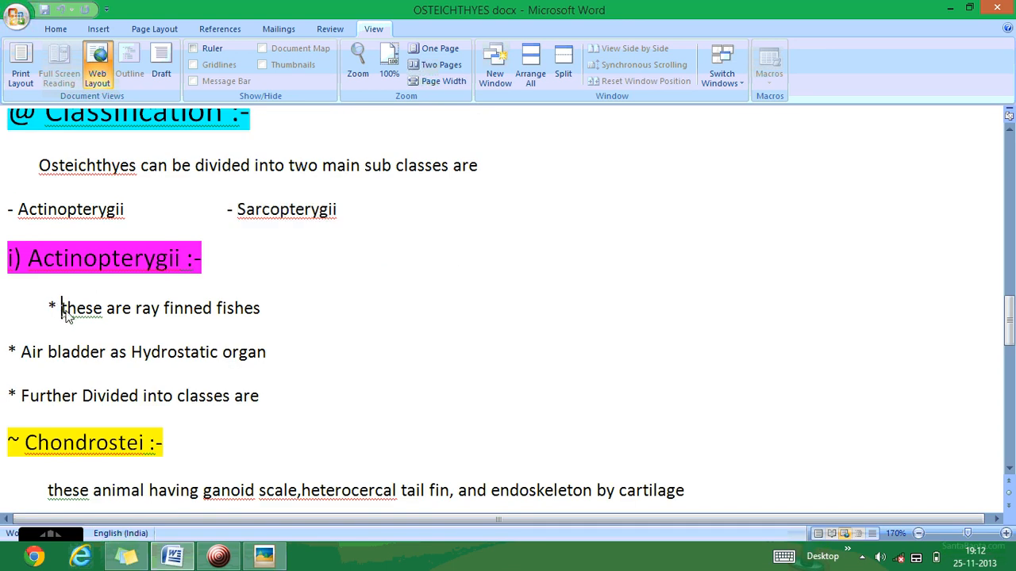
drag(62, 308, 260, 308)
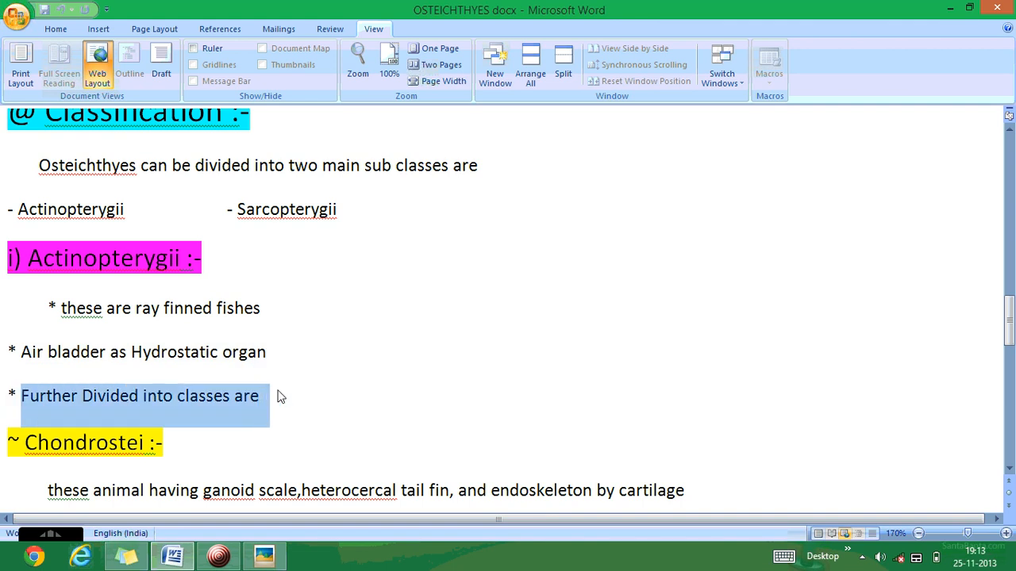
scroll(down, 3)
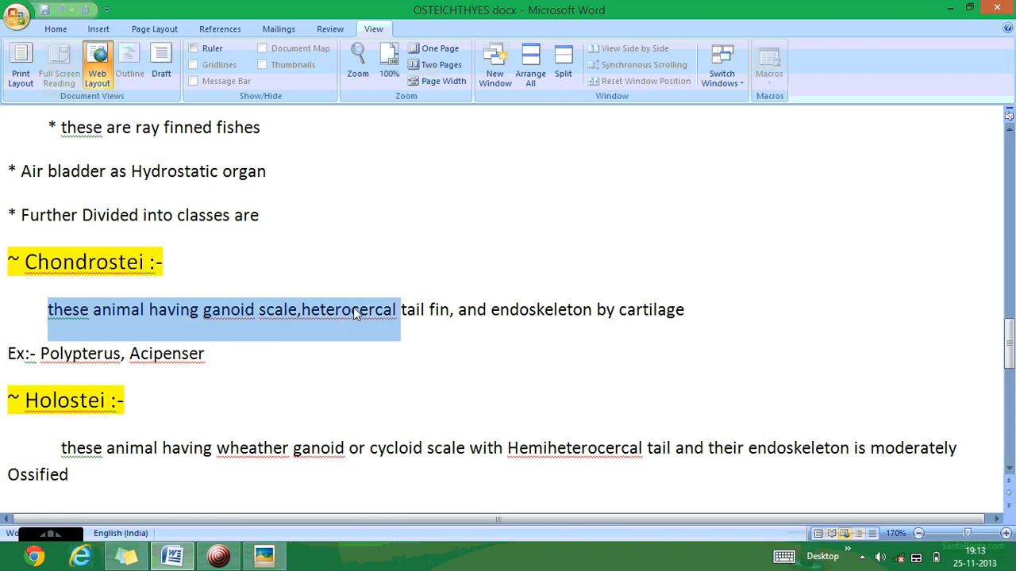
drag(355, 309, 457, 309)
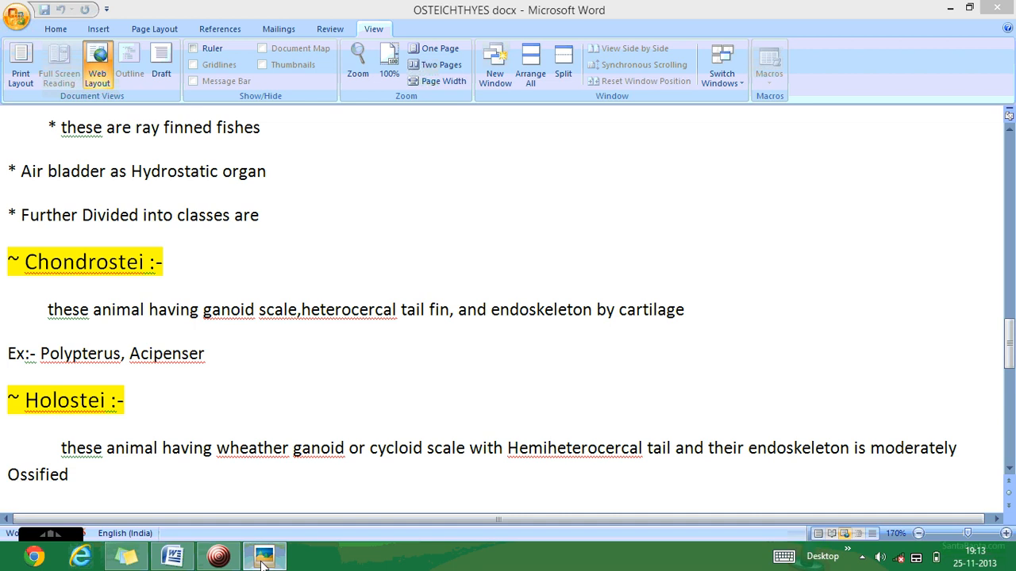
click(264, 556)
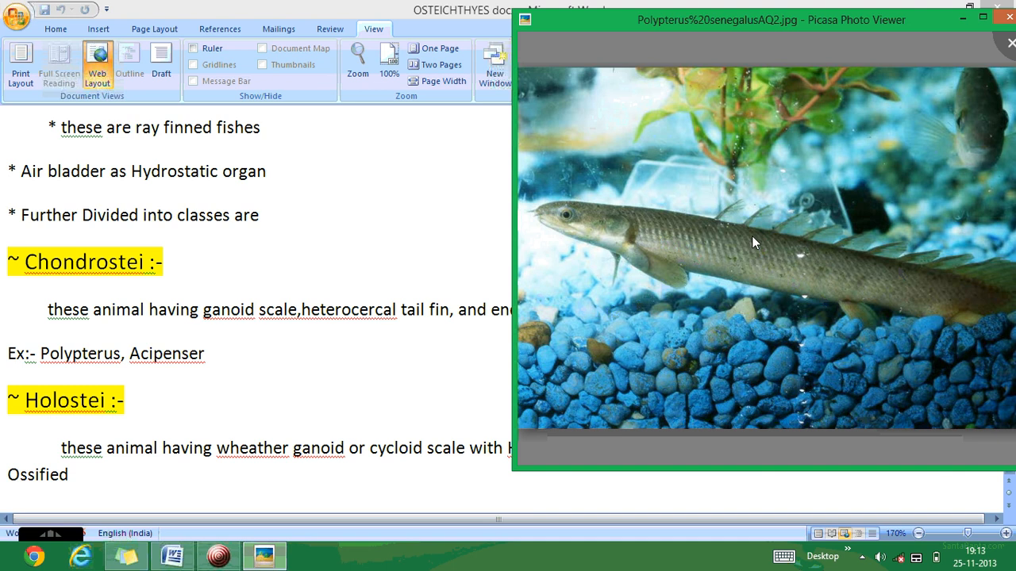
mouse_move(809, 294)
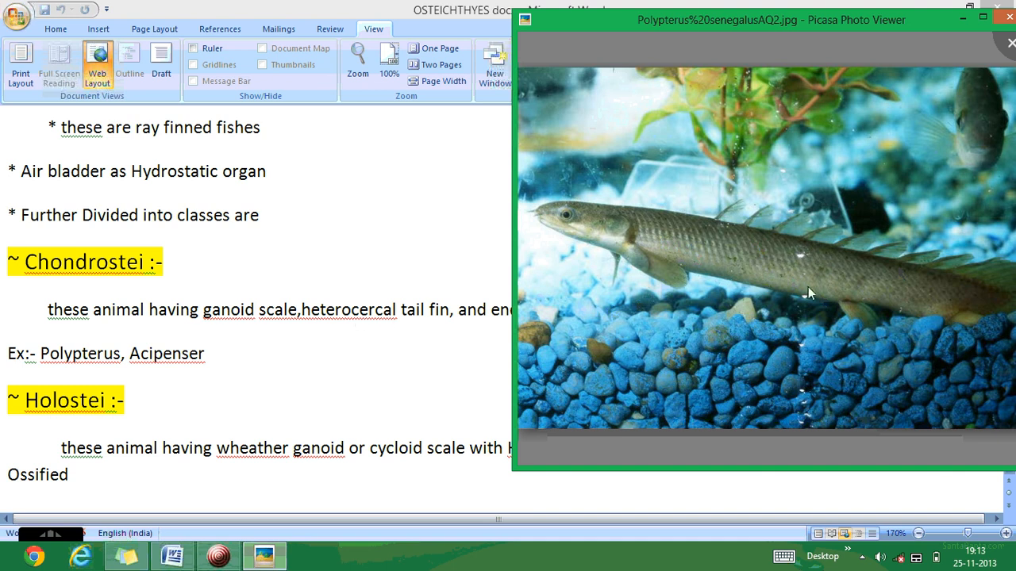
mouse_move(895, 357)
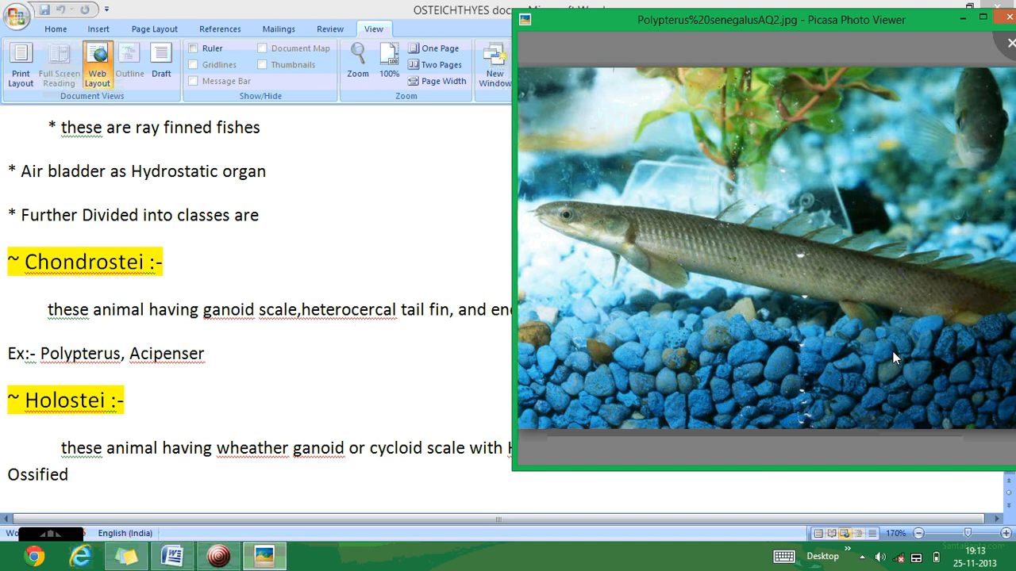
mouse_move(990, 341)
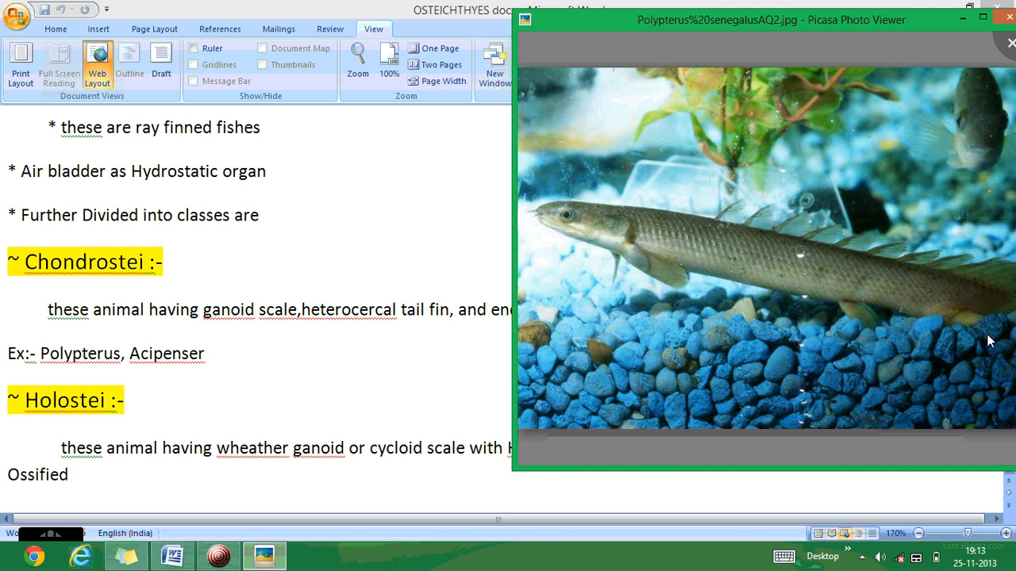
mouse_move(721, 288)
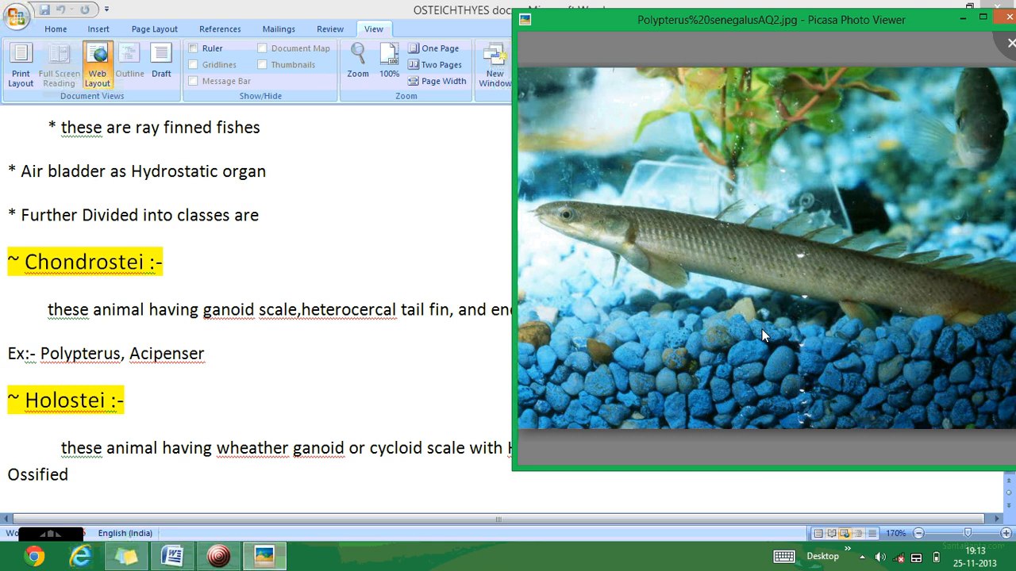
mouse_move(307, 389)
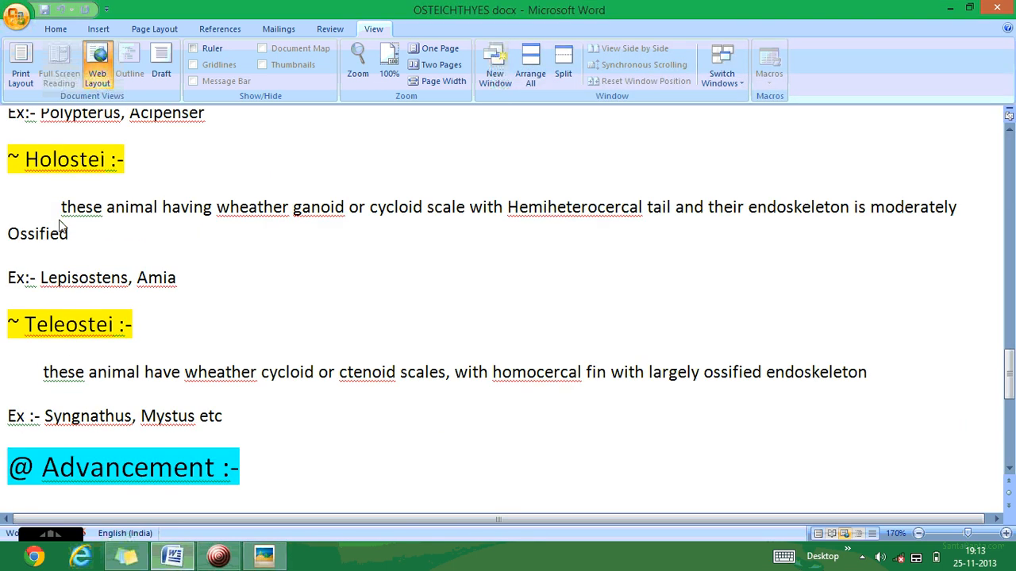
drag(60, 207, 292, 206)
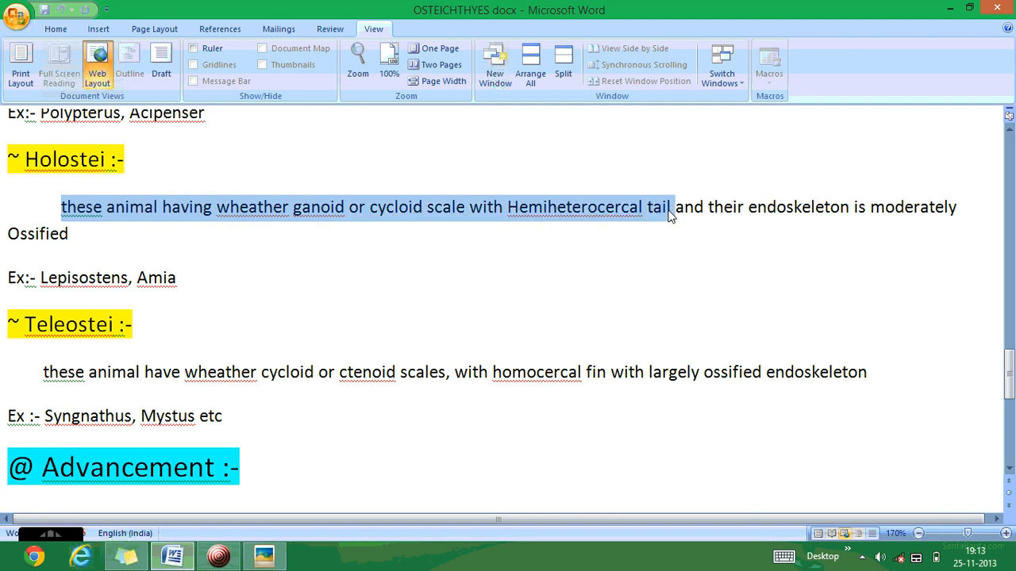
drag(669, 214, 902, 232)
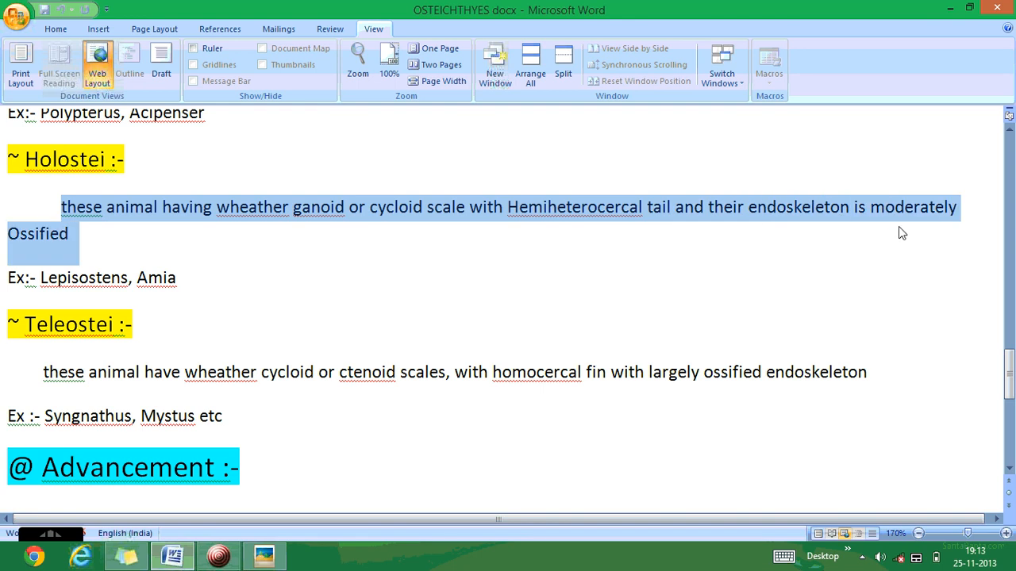
mouse_move(64, 308)
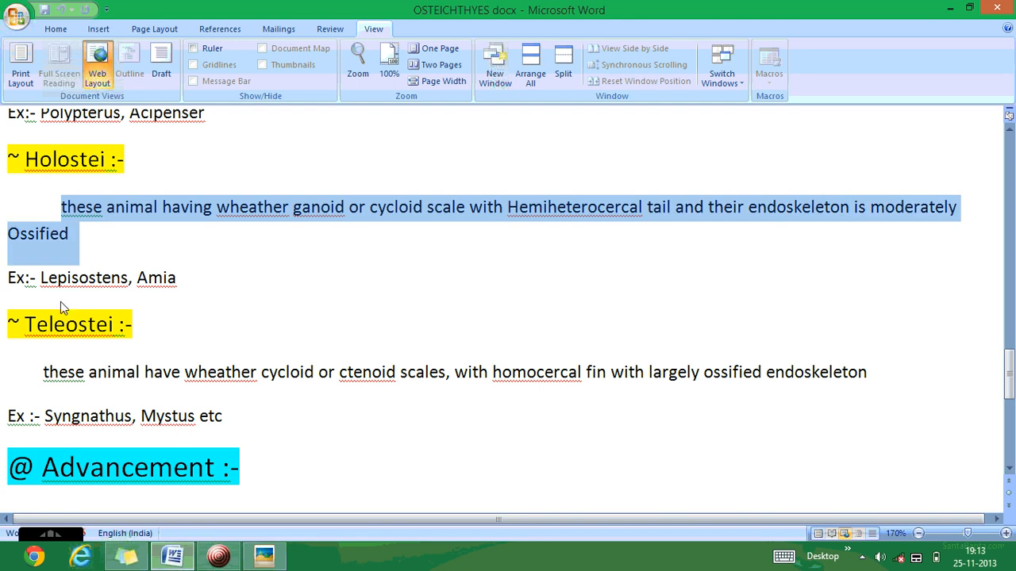
mouse_move(254, 547)
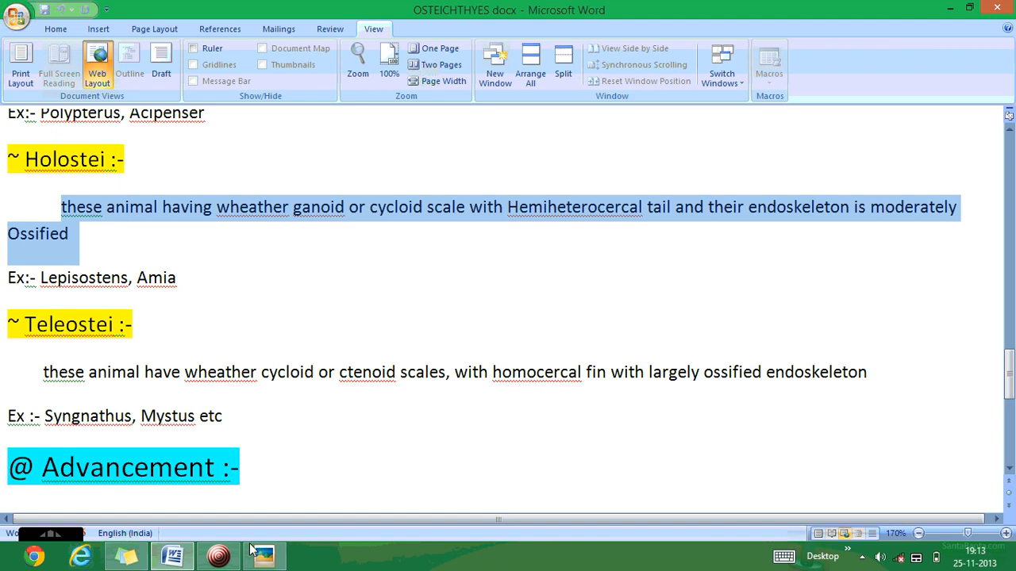
click(263, 556)
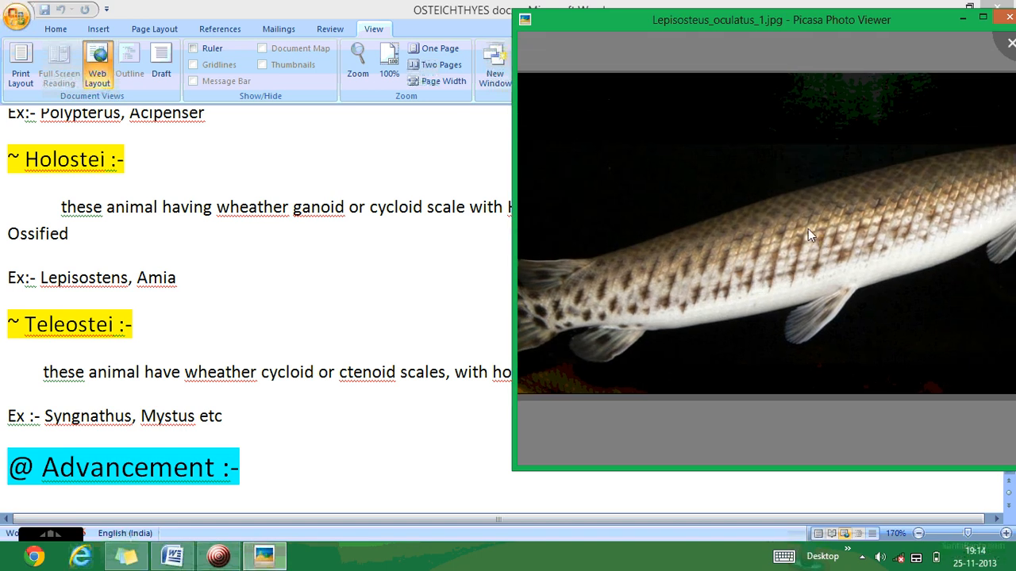
mouse_move(706, 262)
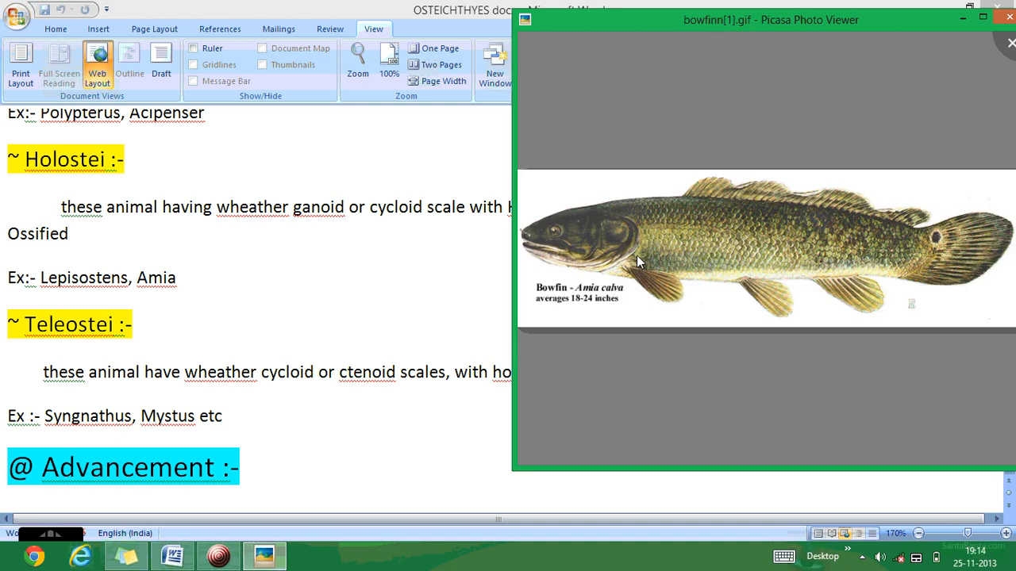
mouse_move(635, 232)
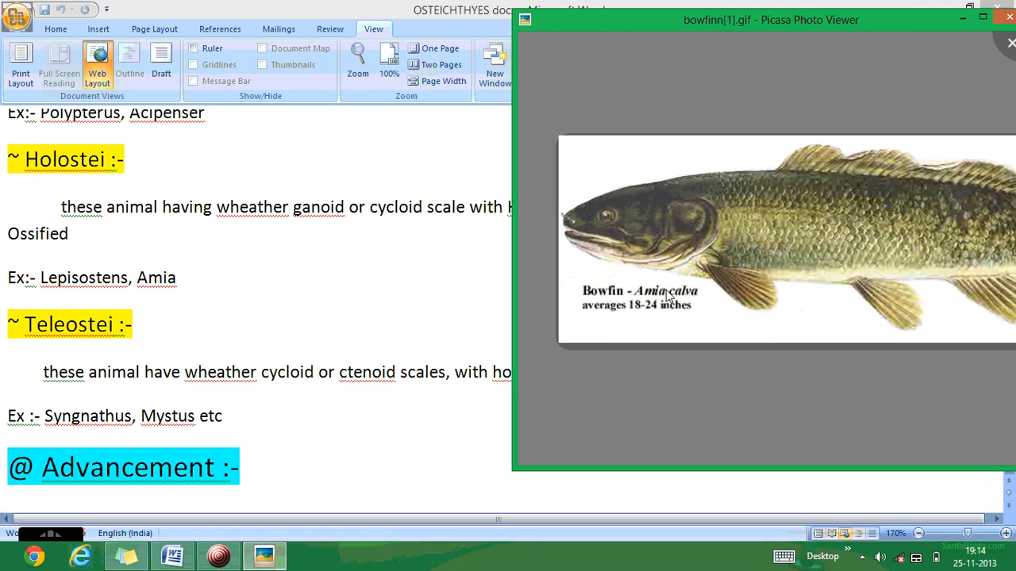
mouse_move(774, 287)
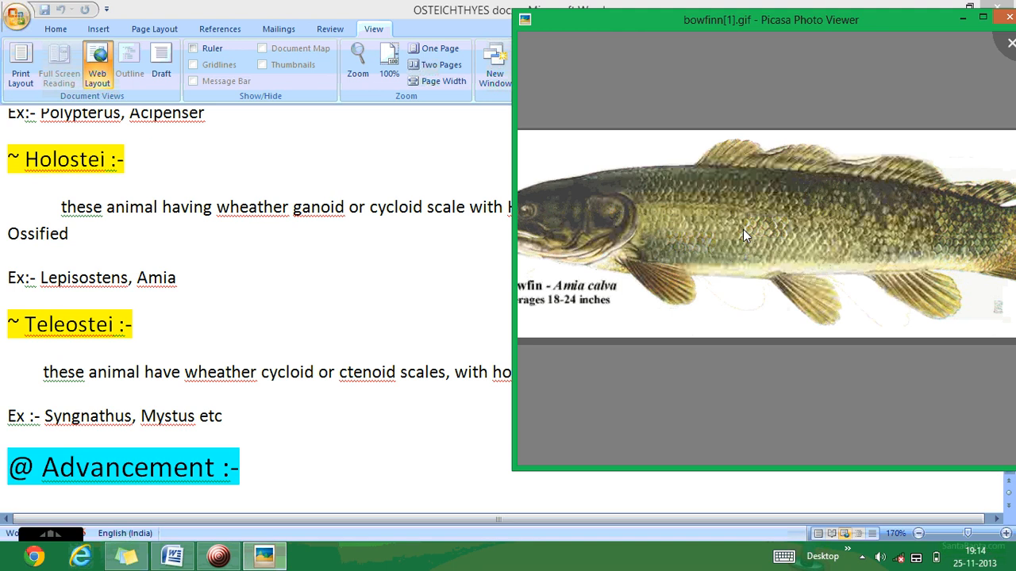
mouse_move(692, 304)
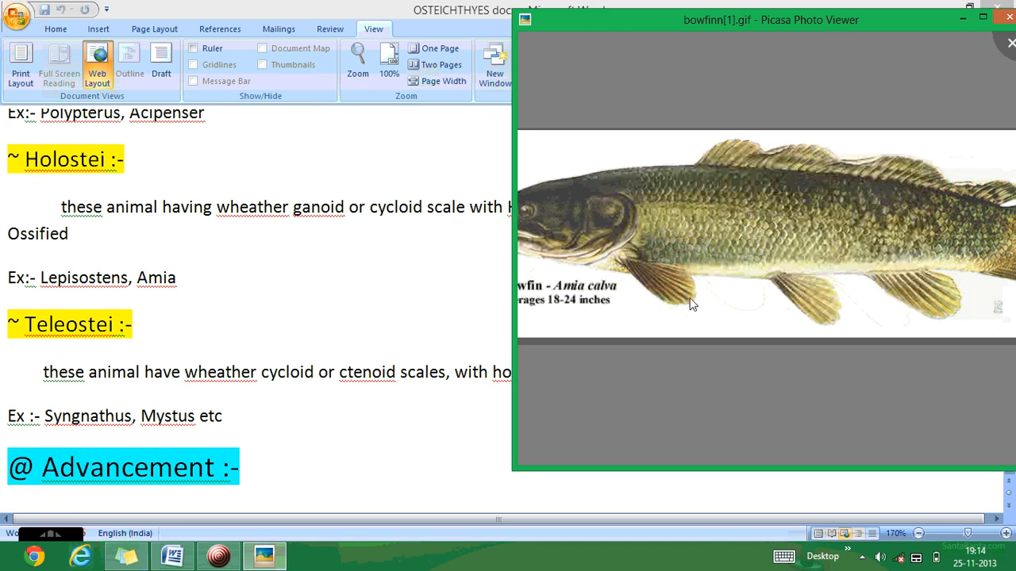
mouse_move(673, 285)
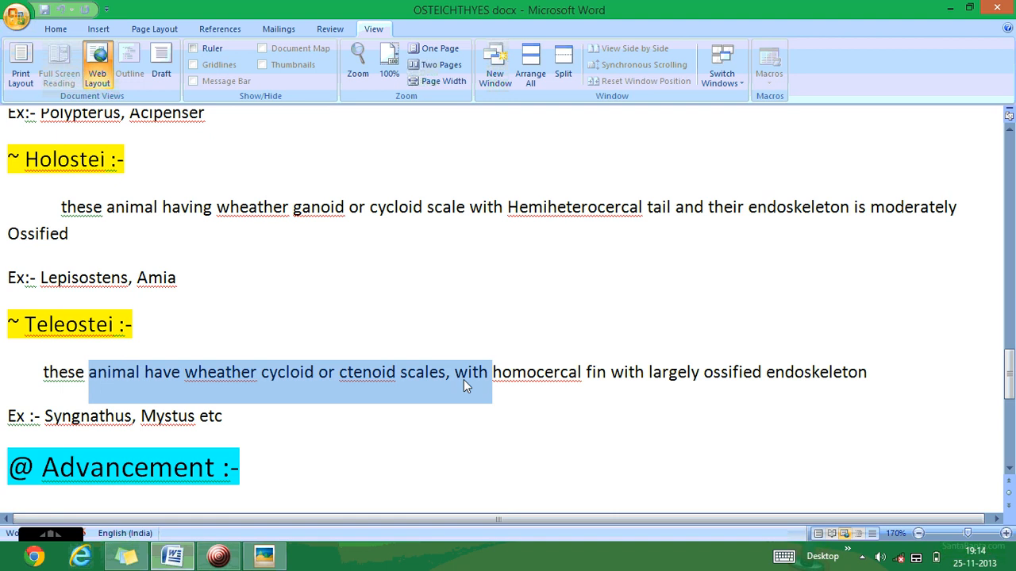
drag(489, 372, 765, 371)
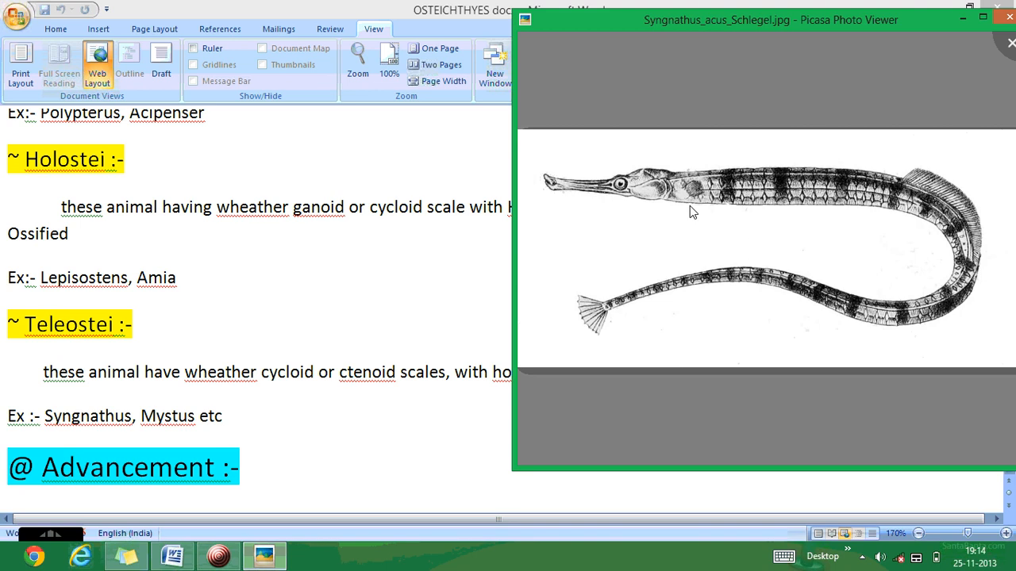
mouse_move(613, 193)
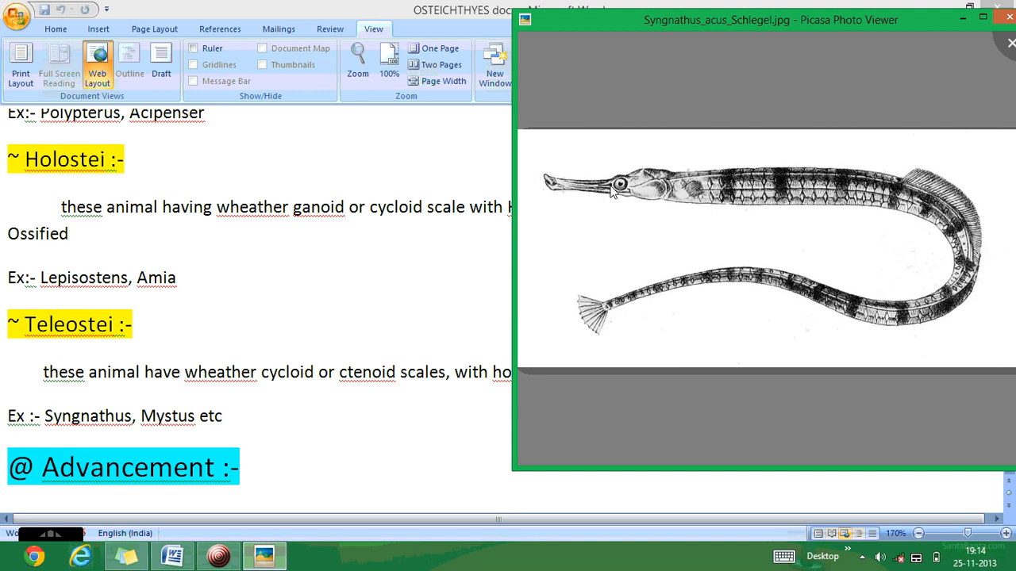
mouse_move(829, 197)
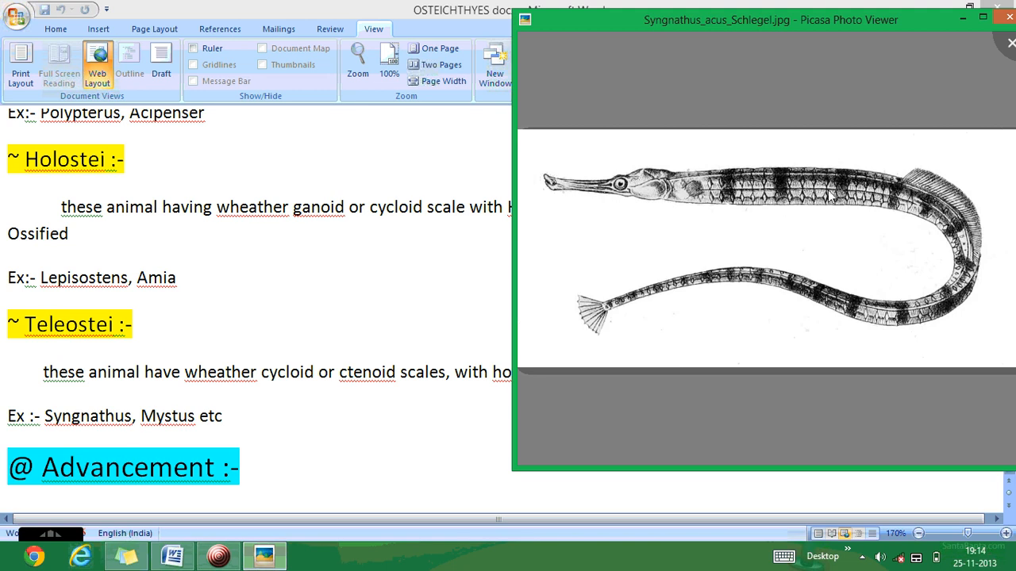
mouse_move(860, 210)
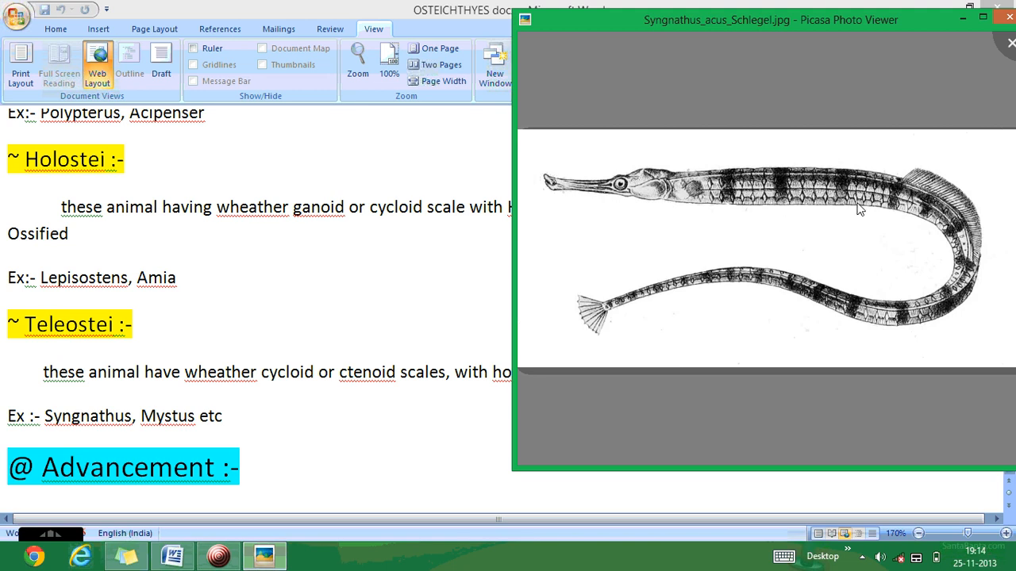
mouse_move(676, 254)
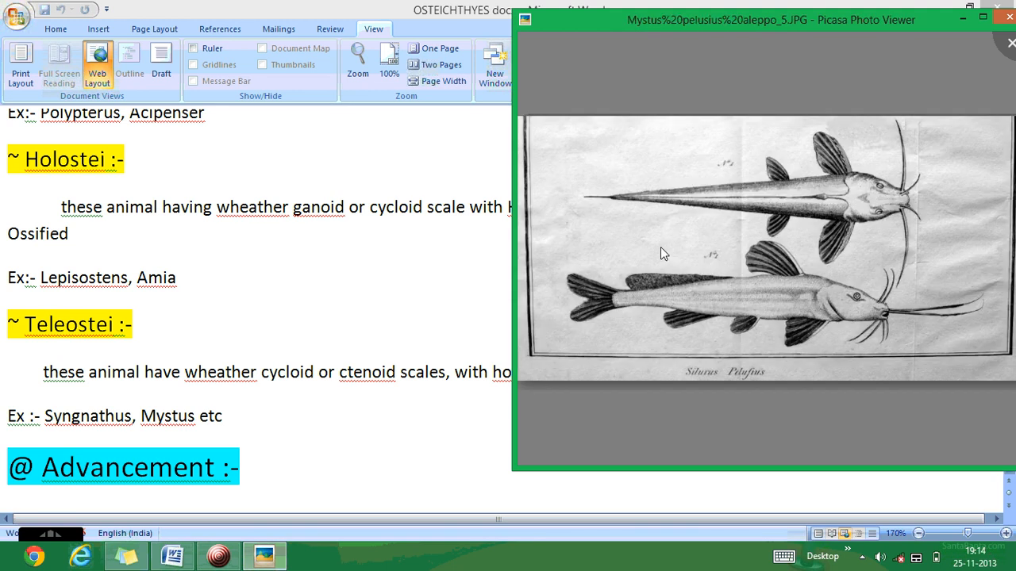
mouse_move(909, 222)
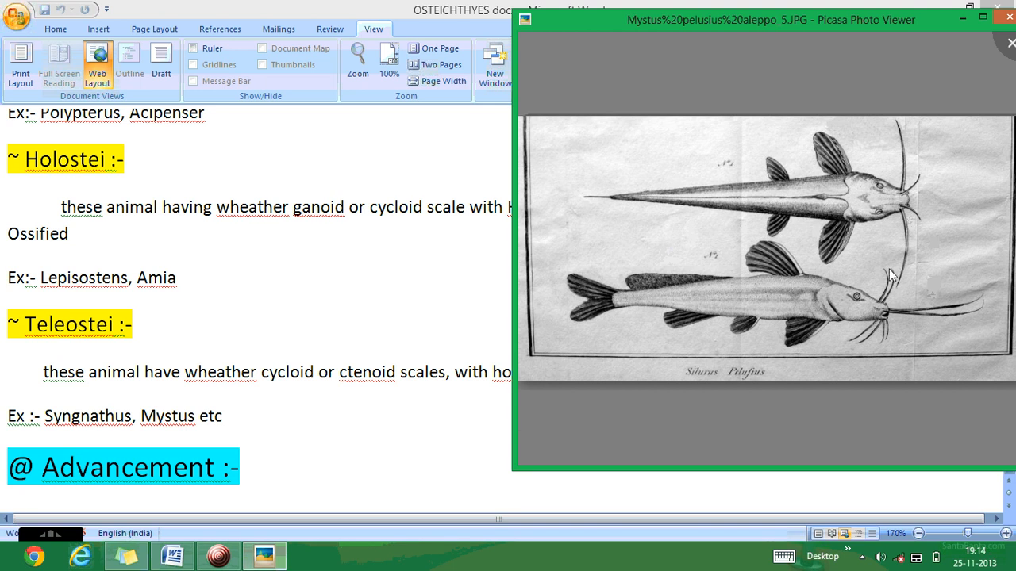
mouse_move(901, 184)
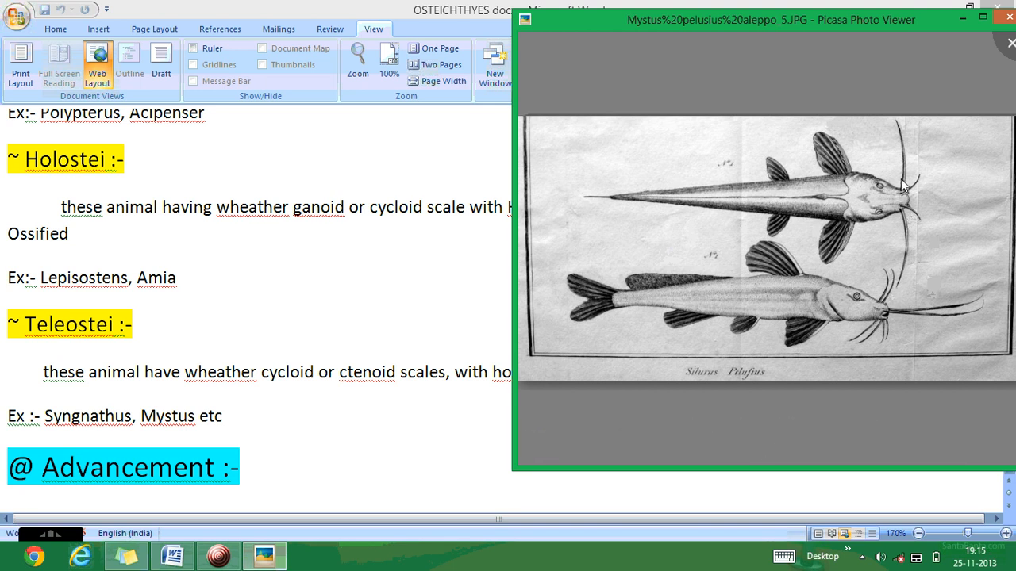
mouse_move(886, 257)
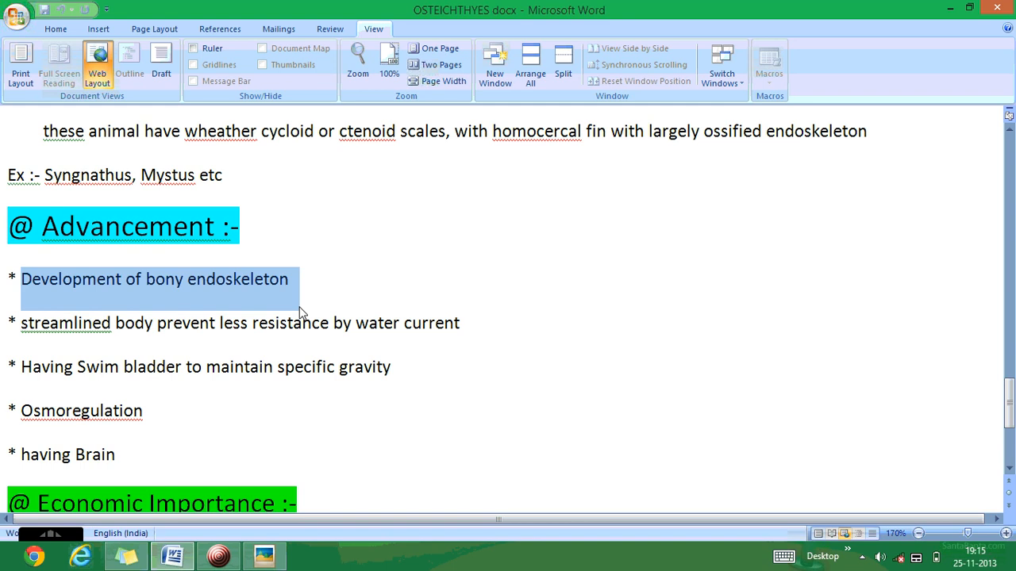
mouse_move(79, 308)
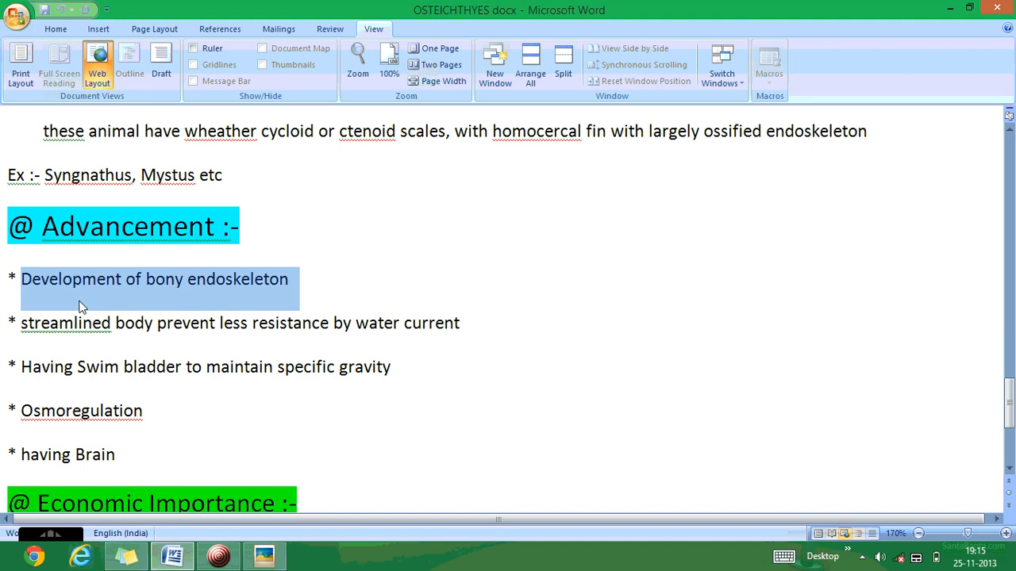
mouse_move(203, 305)
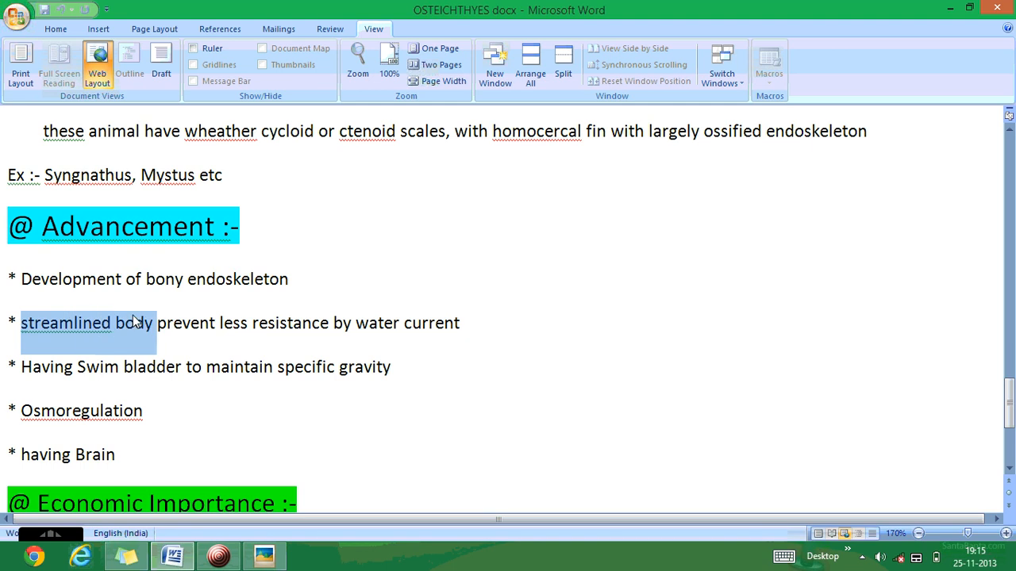
Highlight the streamlined body and swim bladder Advancement points, moving on to Osmoregulation.
drag(140, 324, 277, 324)
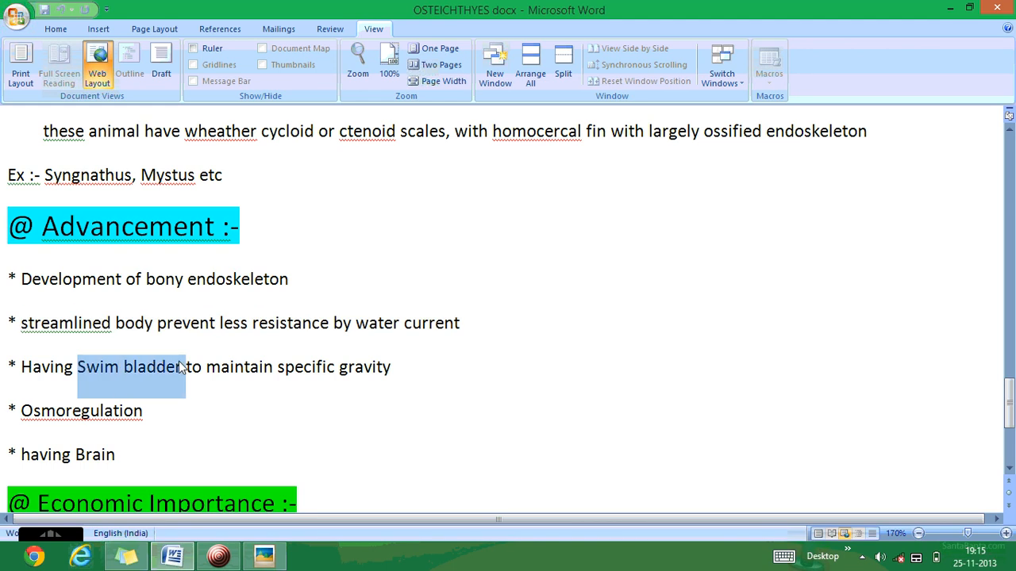
drag(188, 366, 390, 367)
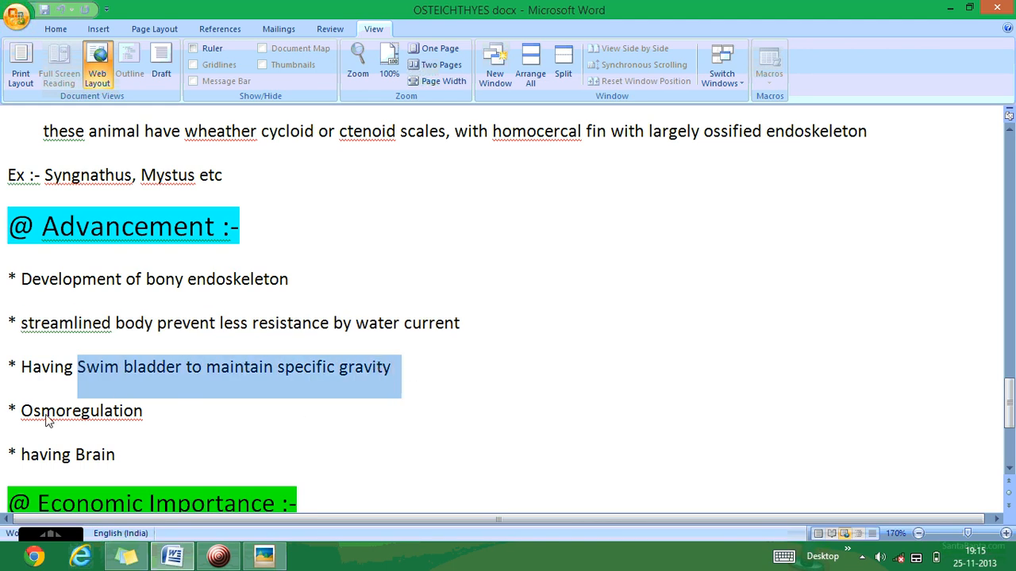
click(79, 410)
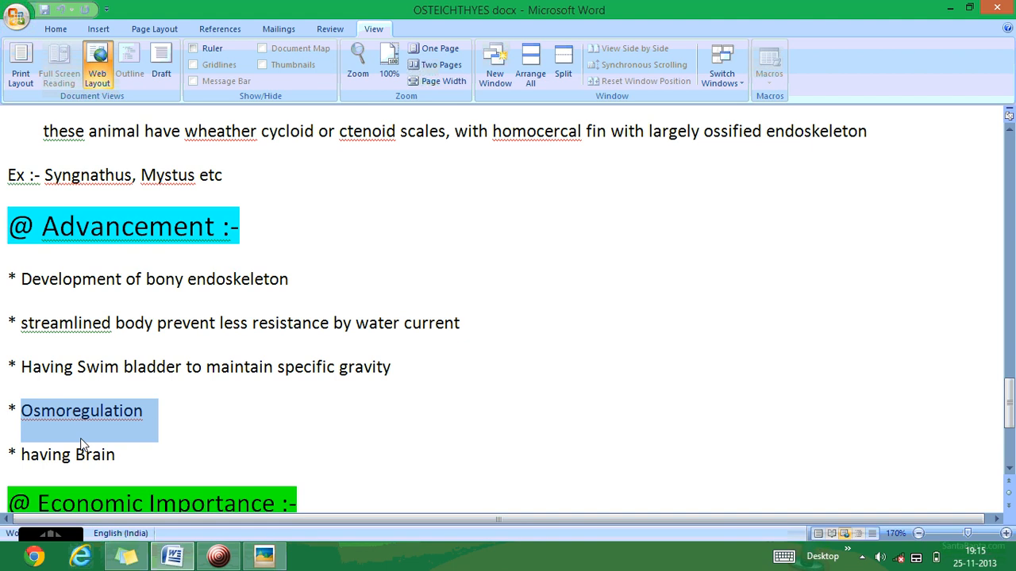
scroll(down, 3)
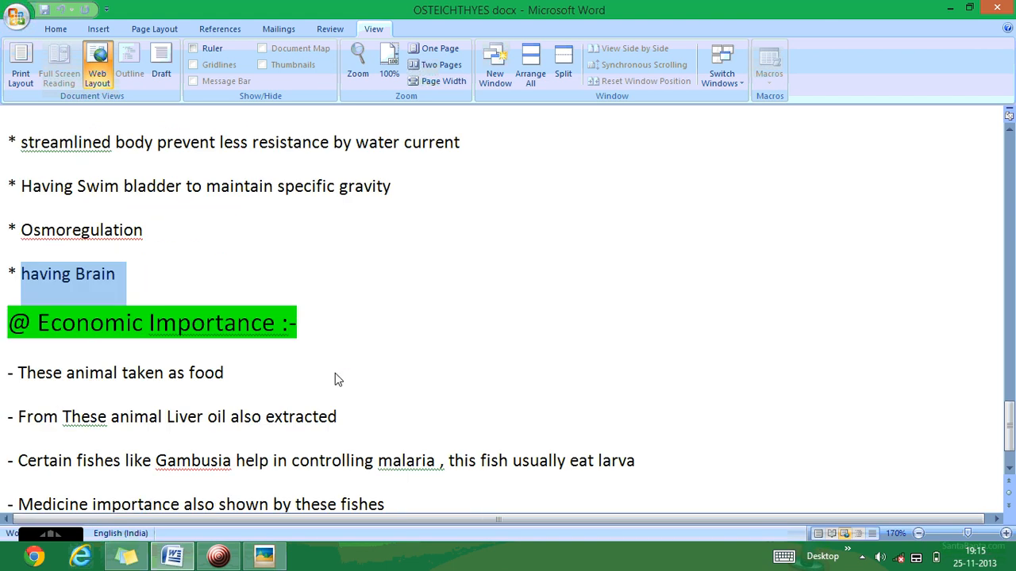
scroll(down, 3)
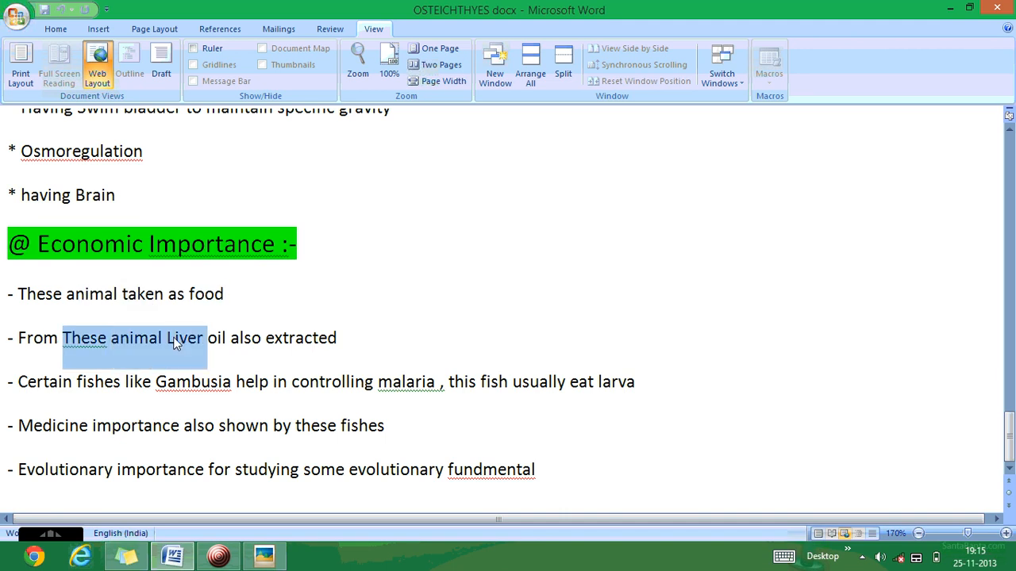
drag(175, 336, 262, 336)
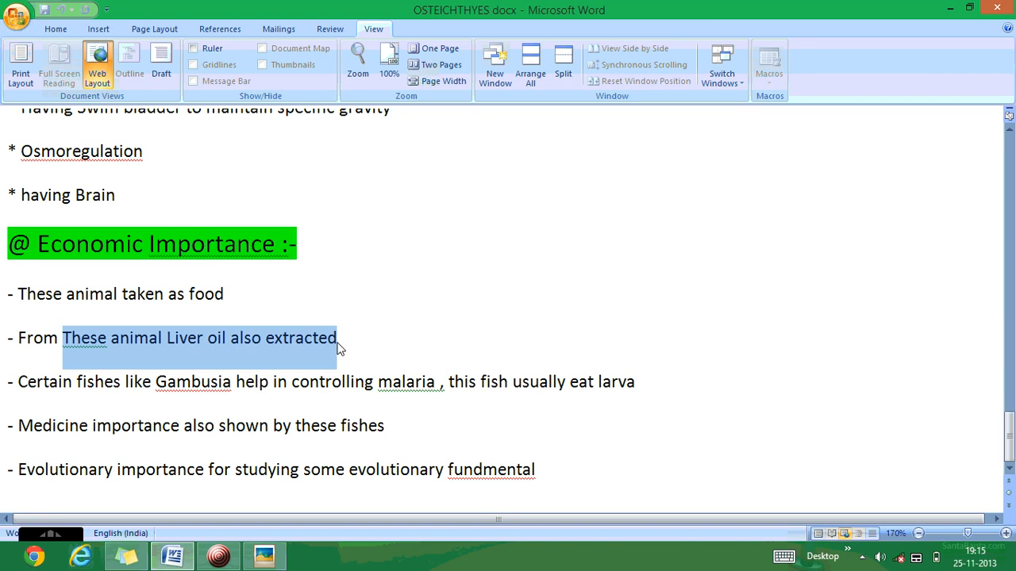
mouse_move(79, 394)
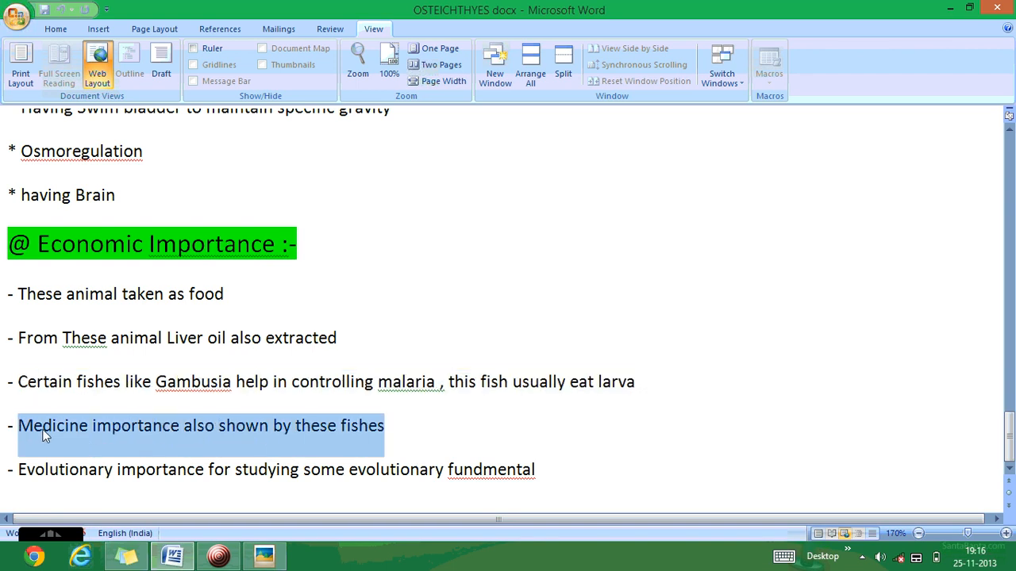
mouse_move(111, 446)
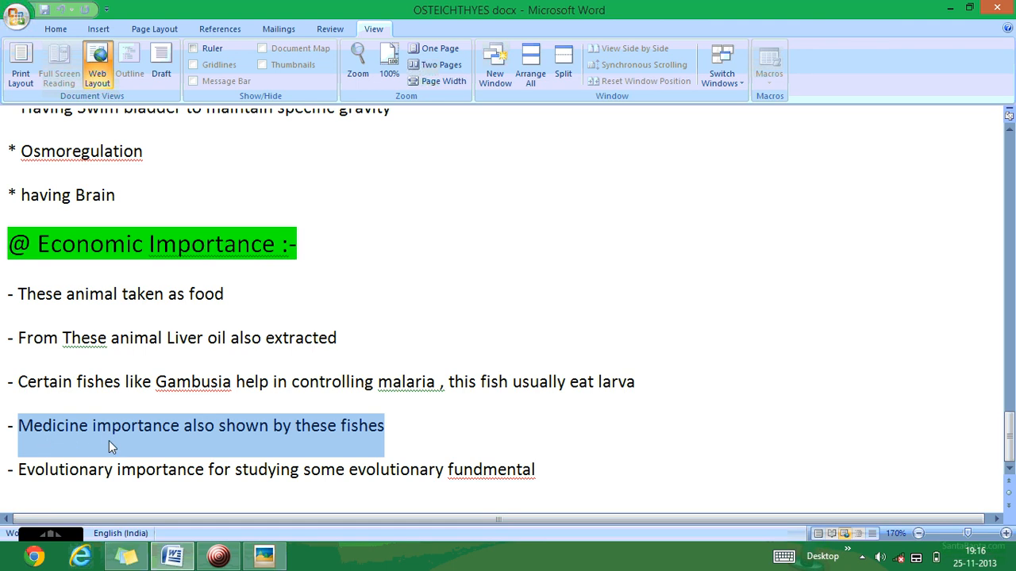
click(19, 470)
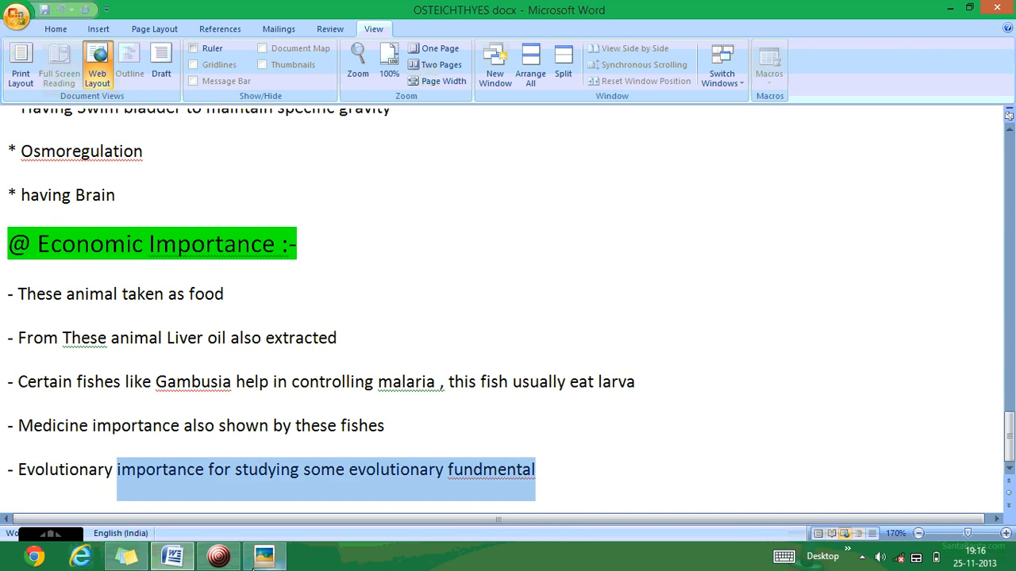
click(219, 556)
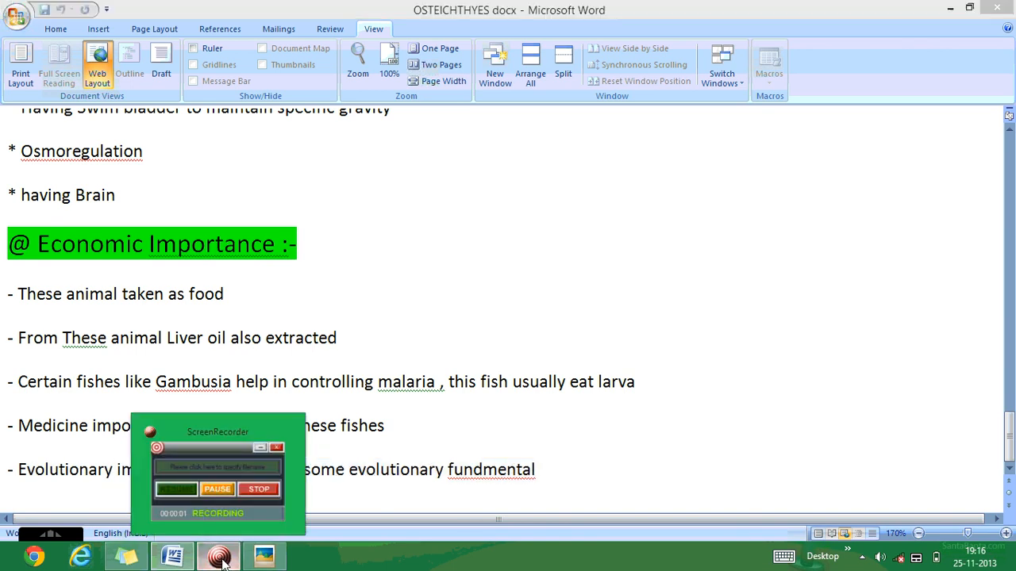